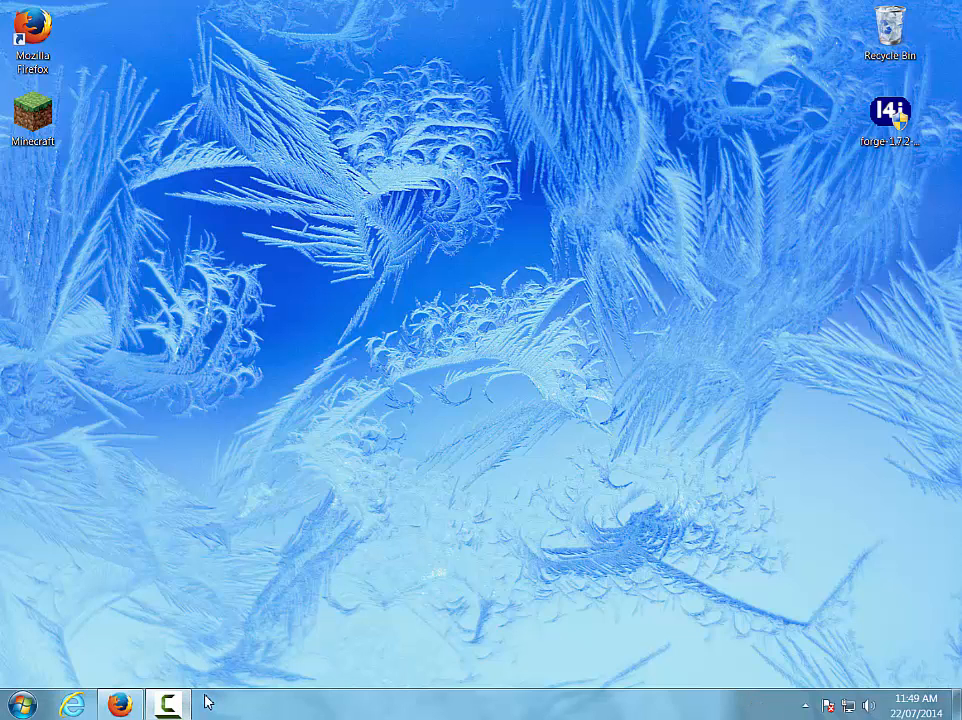
mouse_move(115, 528)
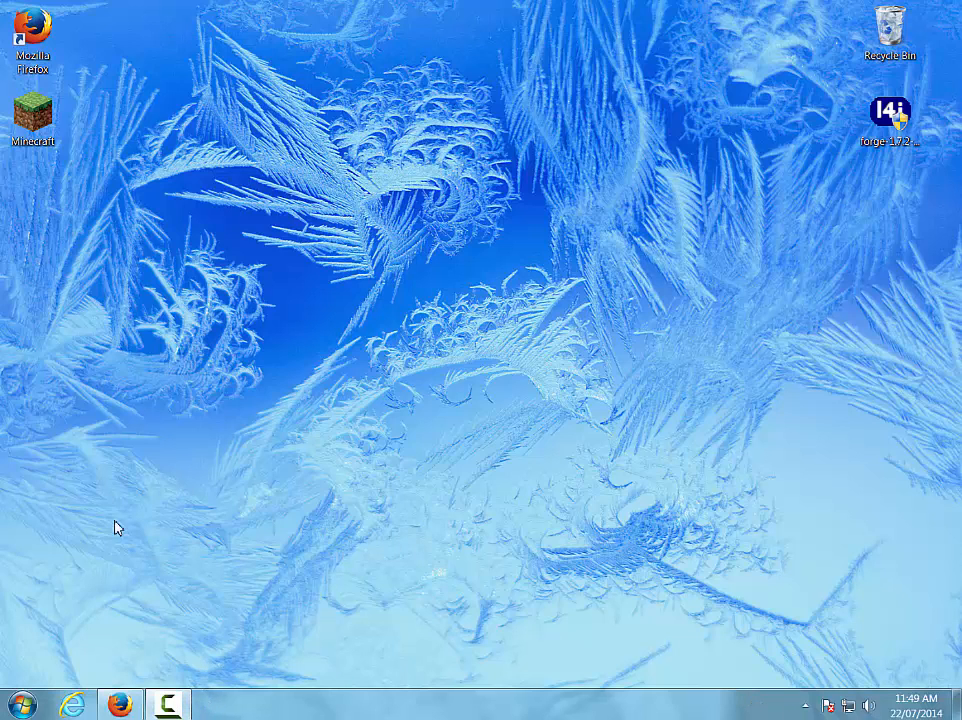
mouse_move(122, 537)
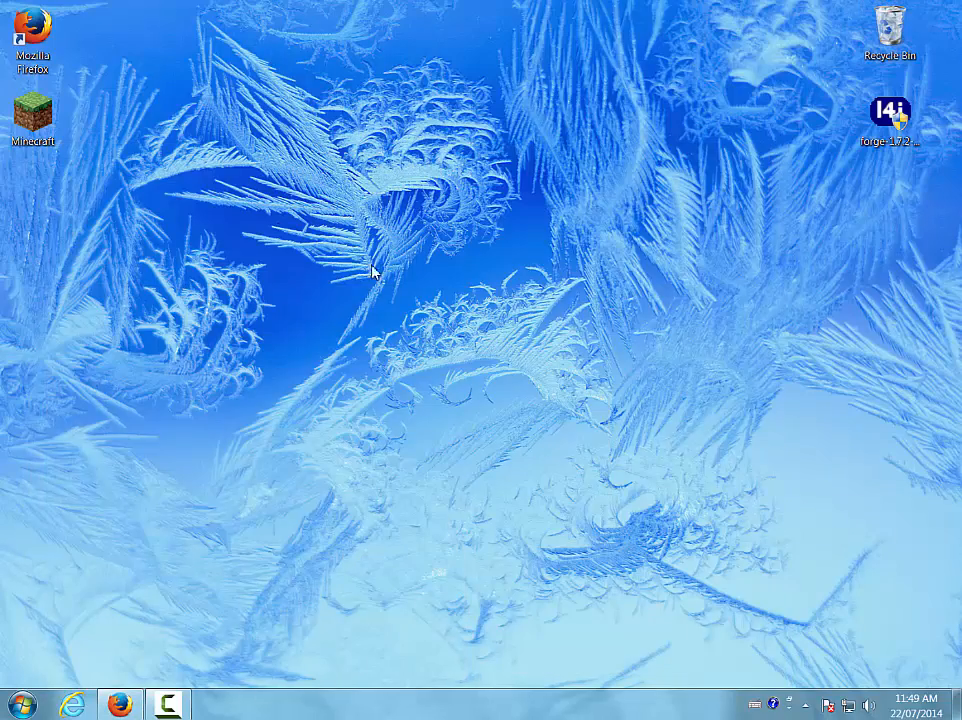
mouse_move(137, 681)
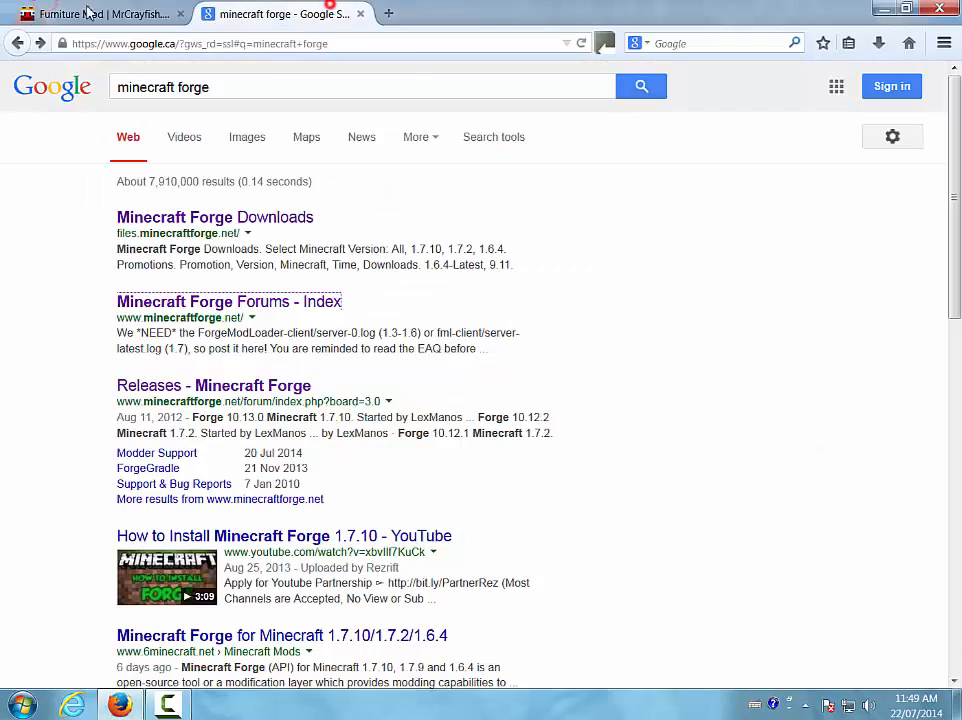
left_click(90, 16)
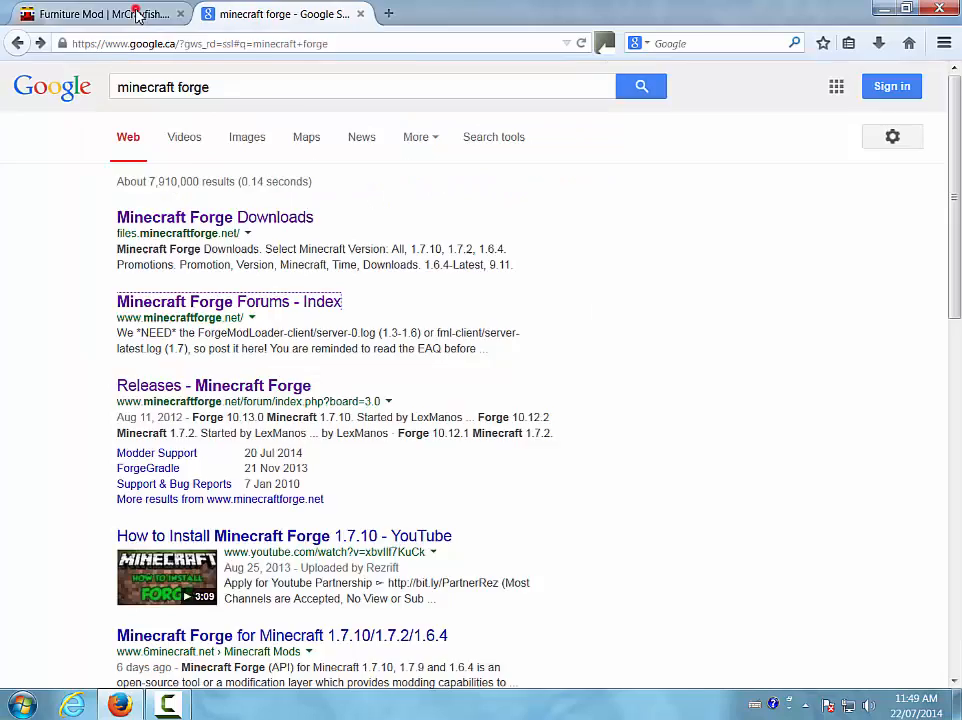
left_click(120, 17)
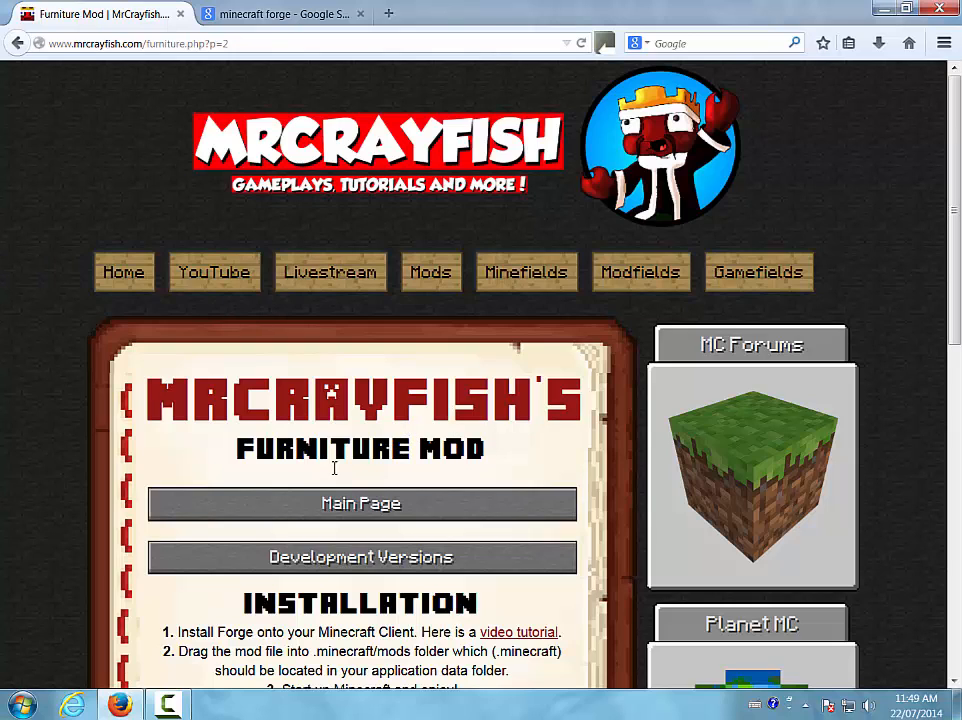
mouse_move(263, 71)
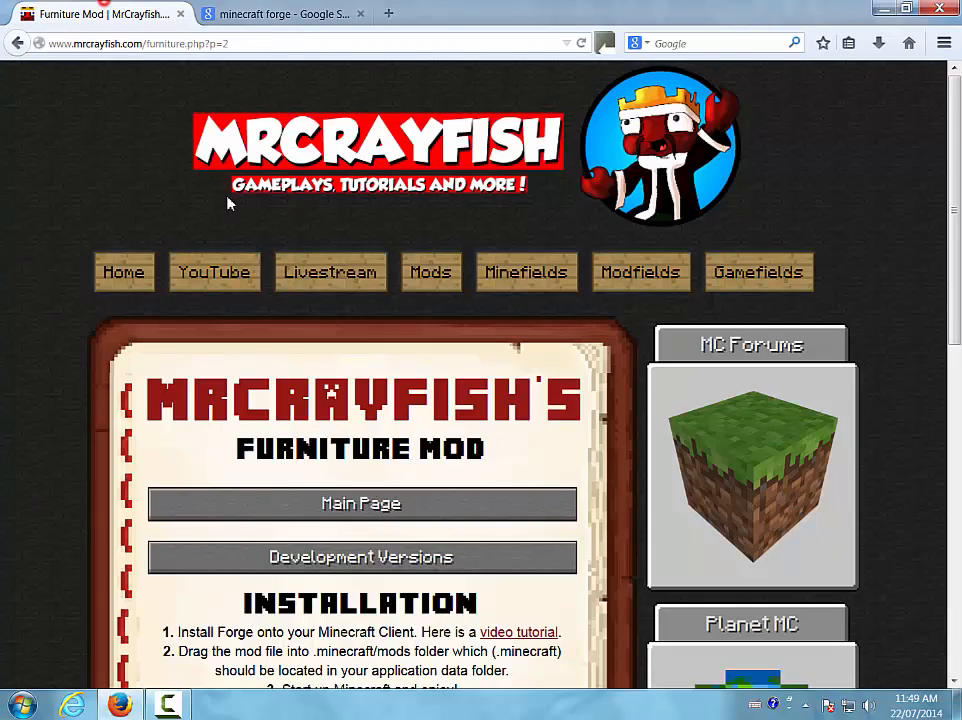
scroll("down", 3)
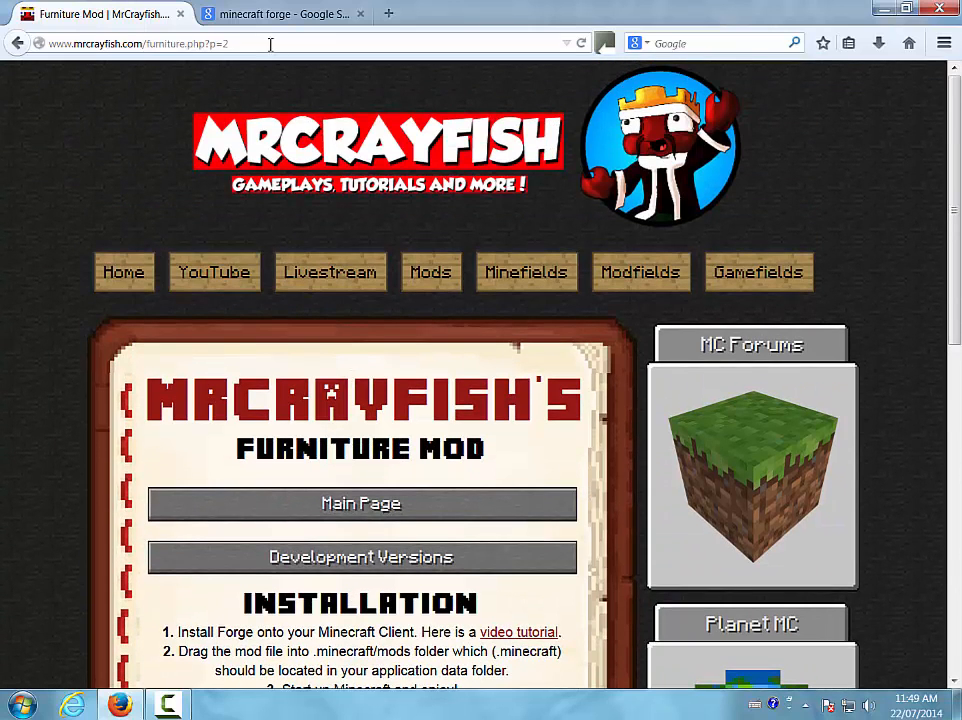
left_click(280, 14)
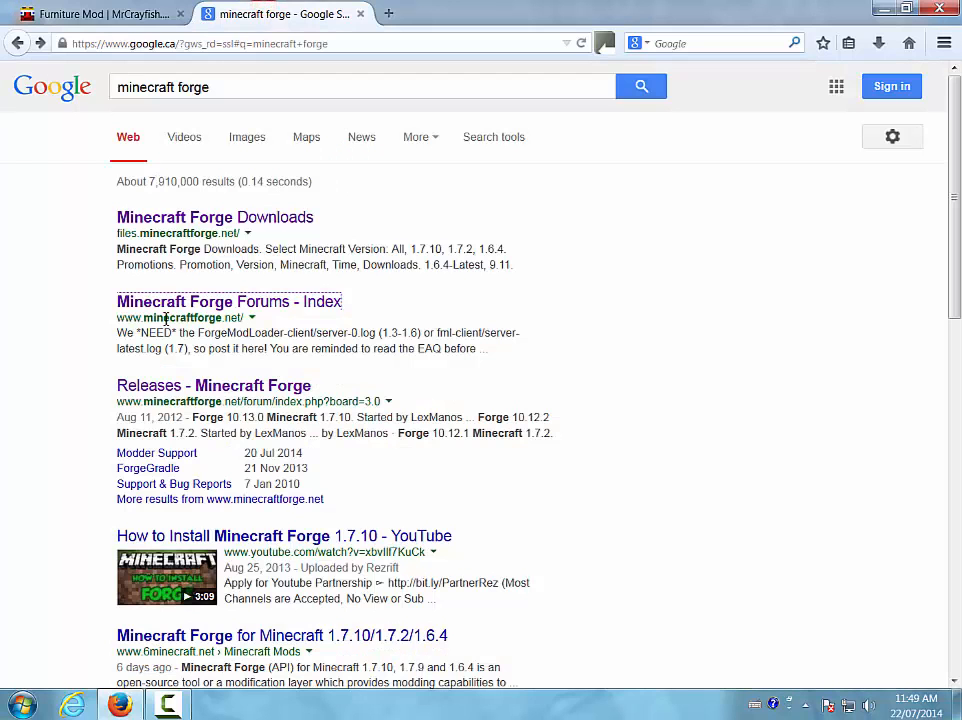
mouse_move(174, 189)
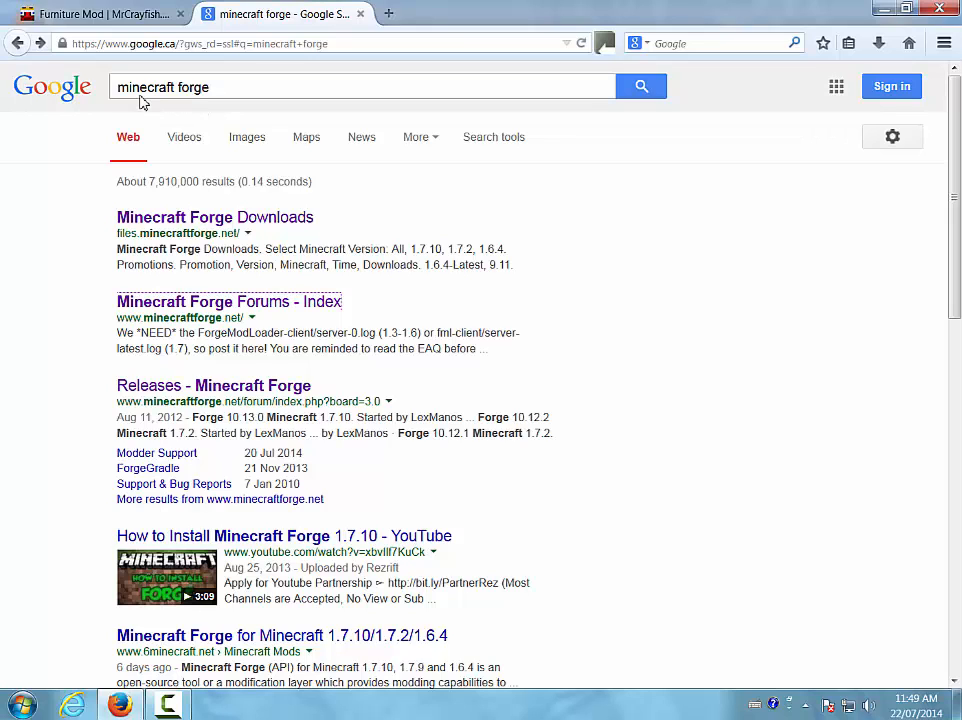
mouse_move(177, 105)
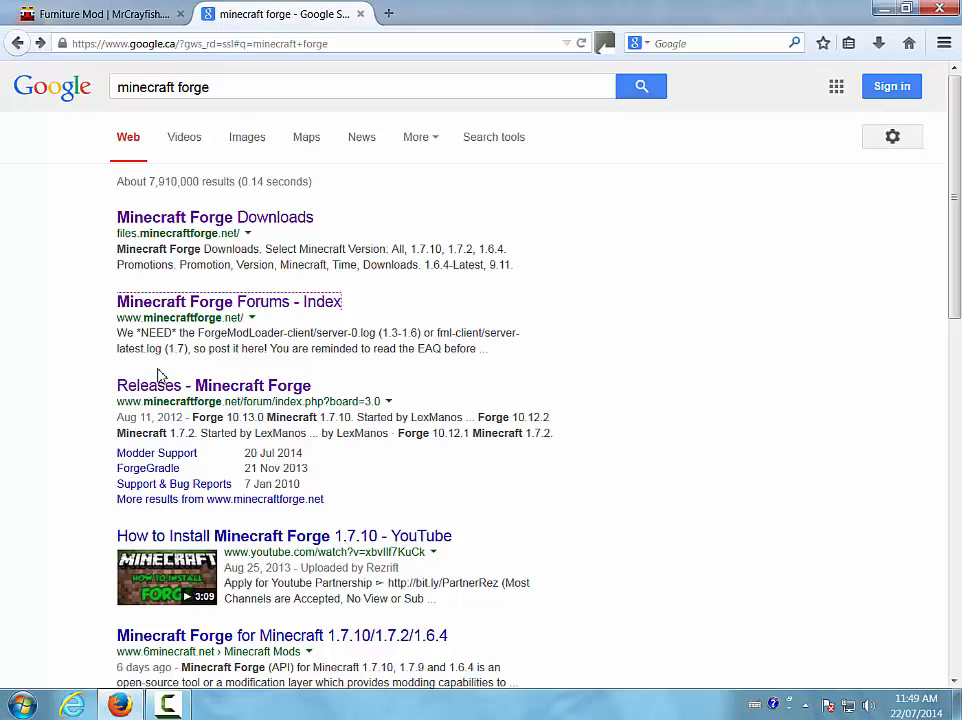
Open the Forge Releases forum board, then return to the Furniture Mod page and scroll down.
left_click(212, 385)
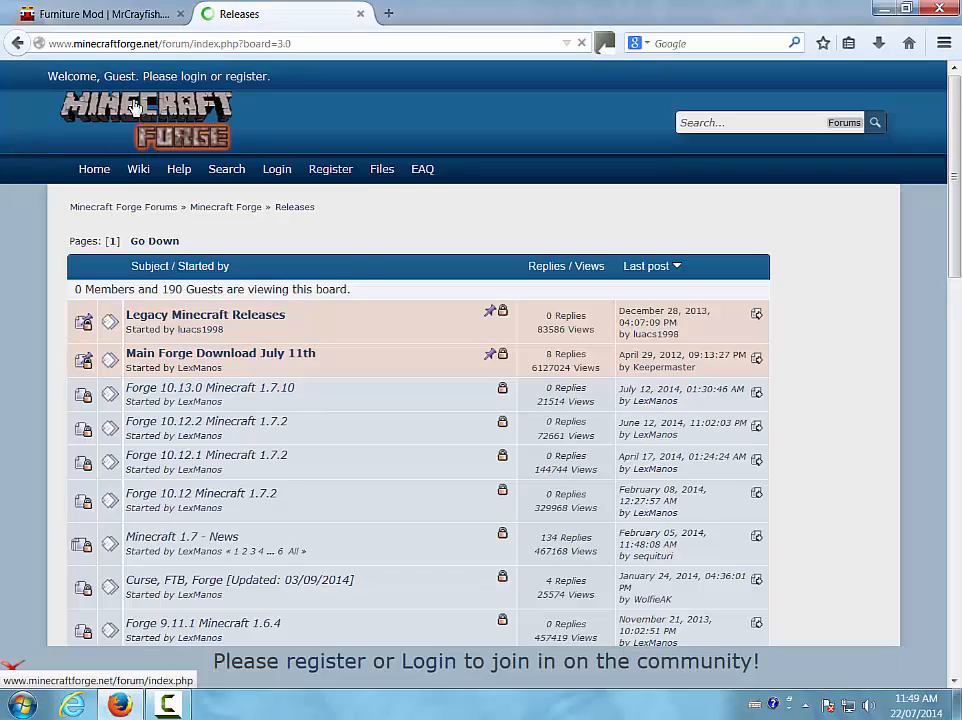
left_click(100, 13)
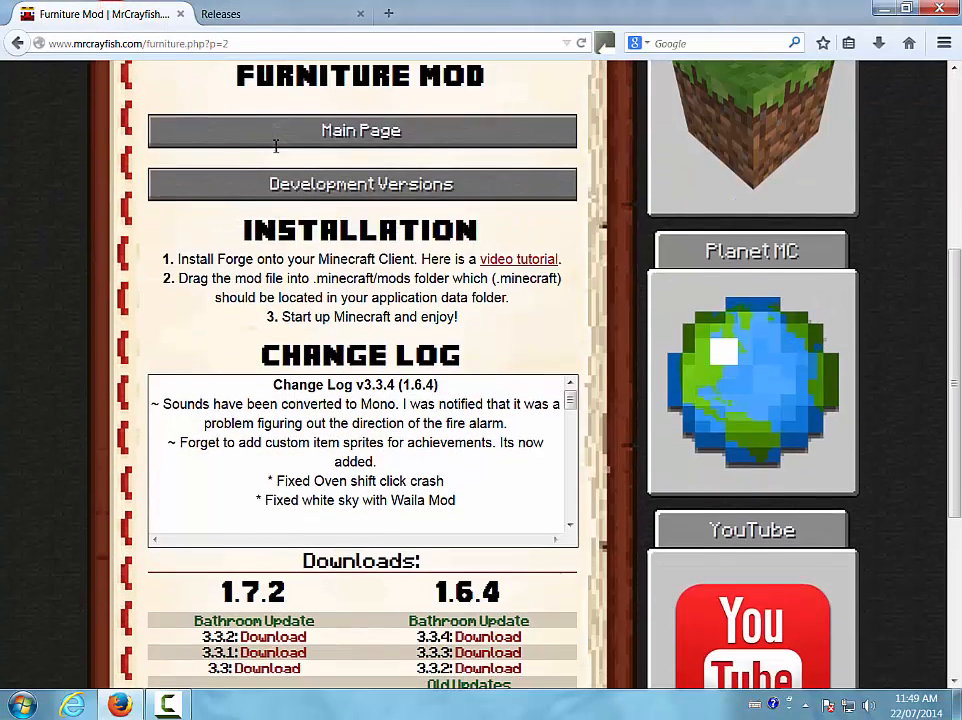
scroll("down", 3)
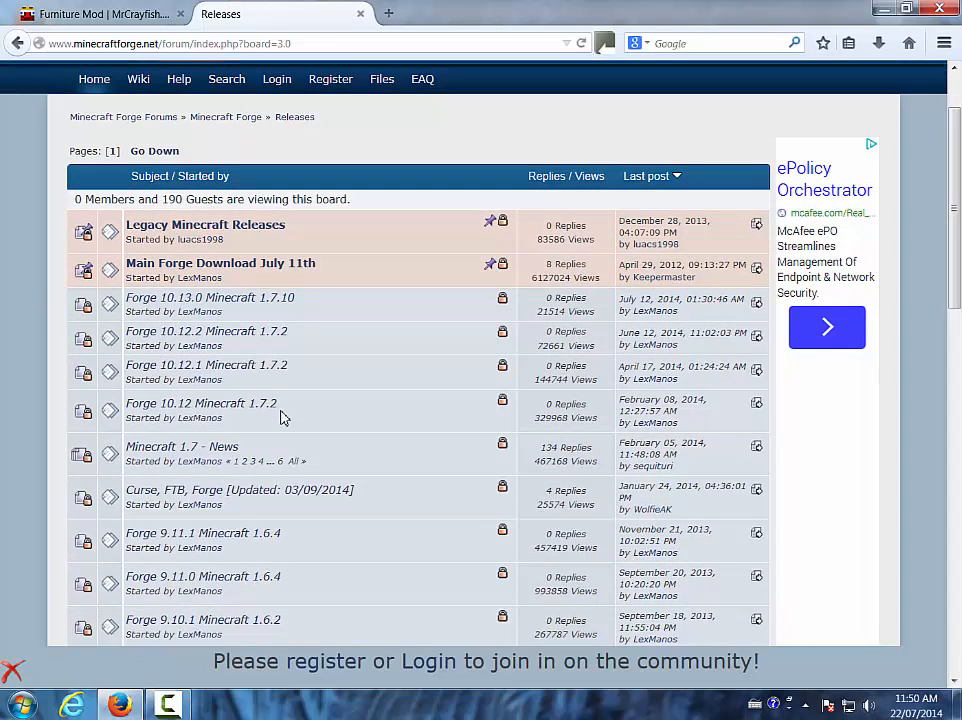
mouse_move(256, 338)
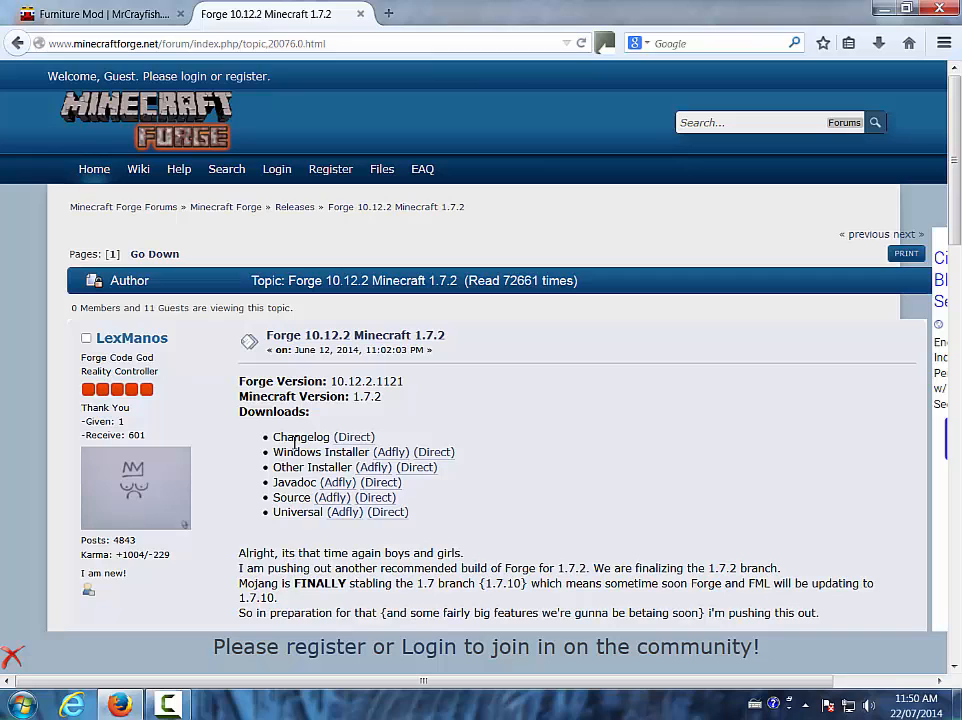
mouse_move(380, 482)
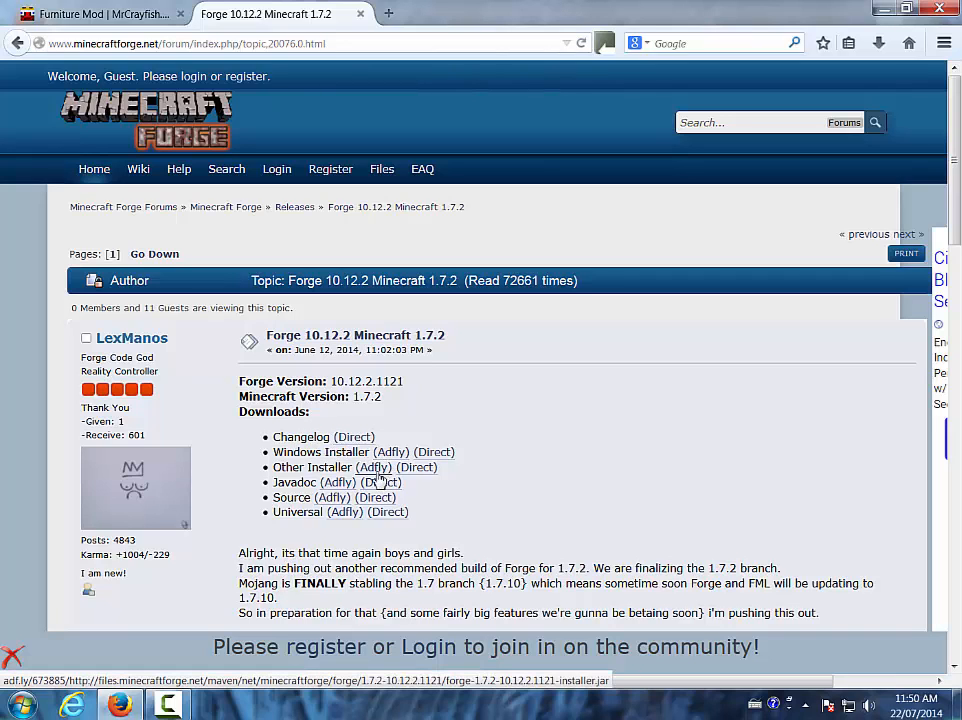
mouse_move(368, 437)
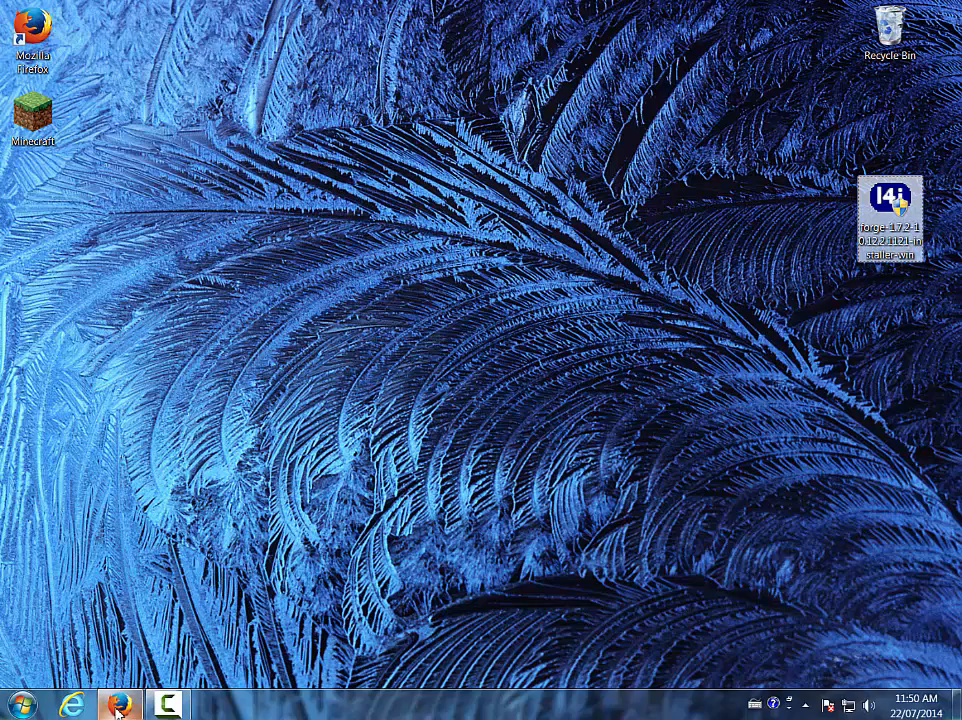
left_click(135, 702)
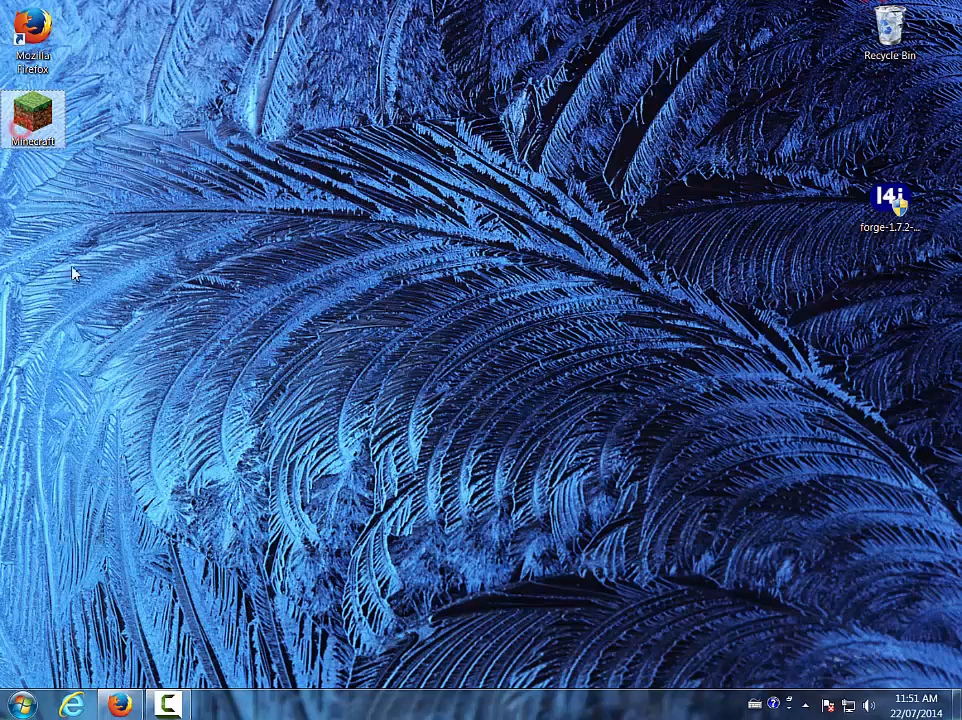
Start the Minecraft Launcher from its desktop shortcut.
double_click(34, 112)
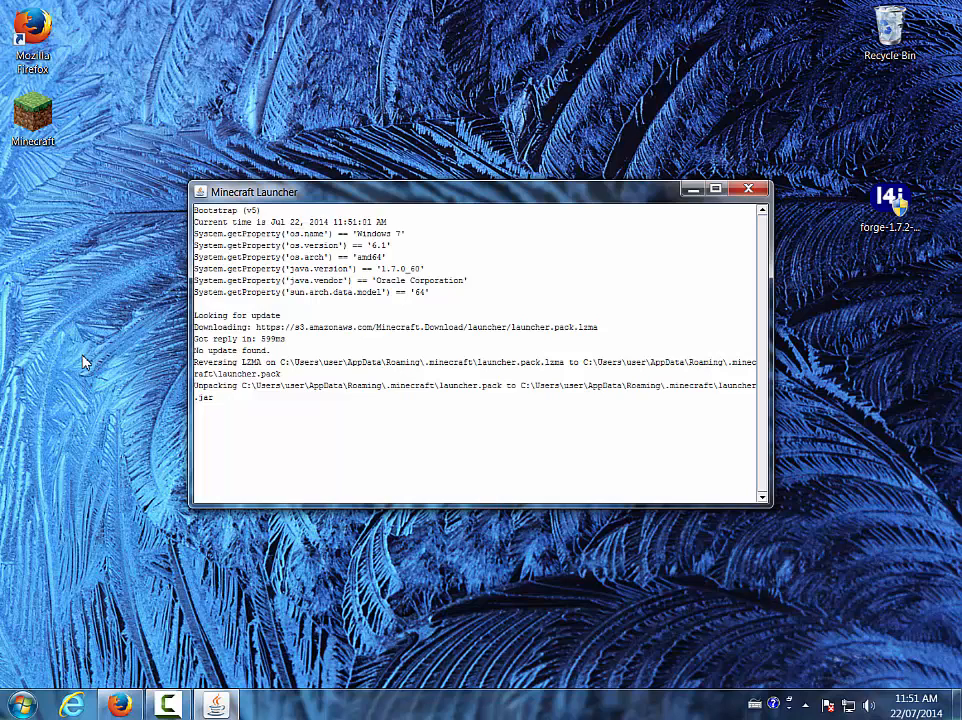
mouse_move(147, 410)
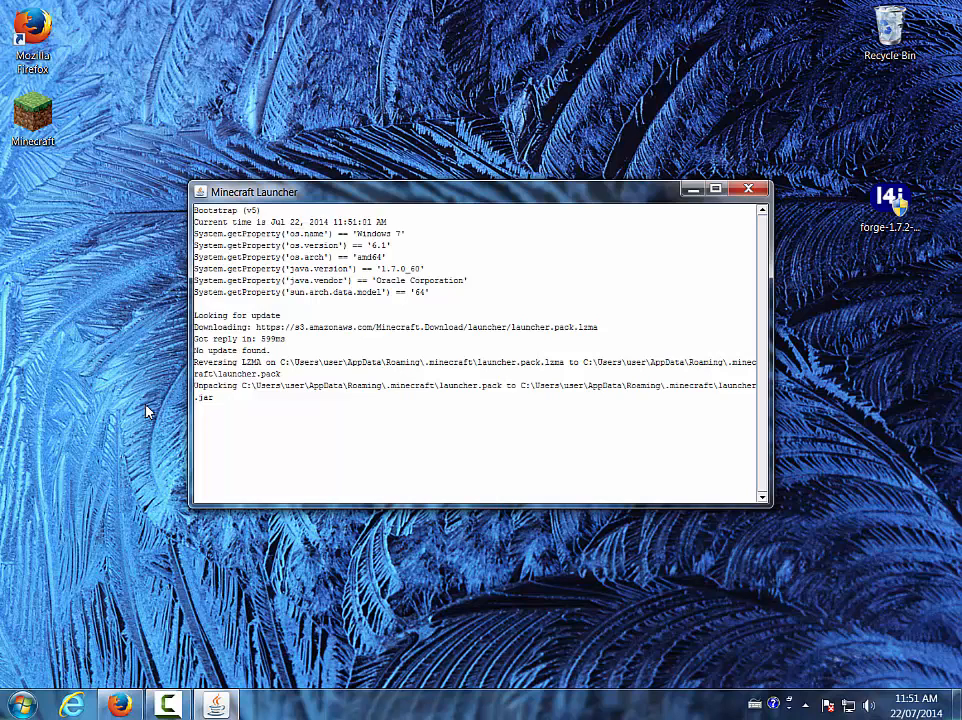
mouse_move(230, 675)
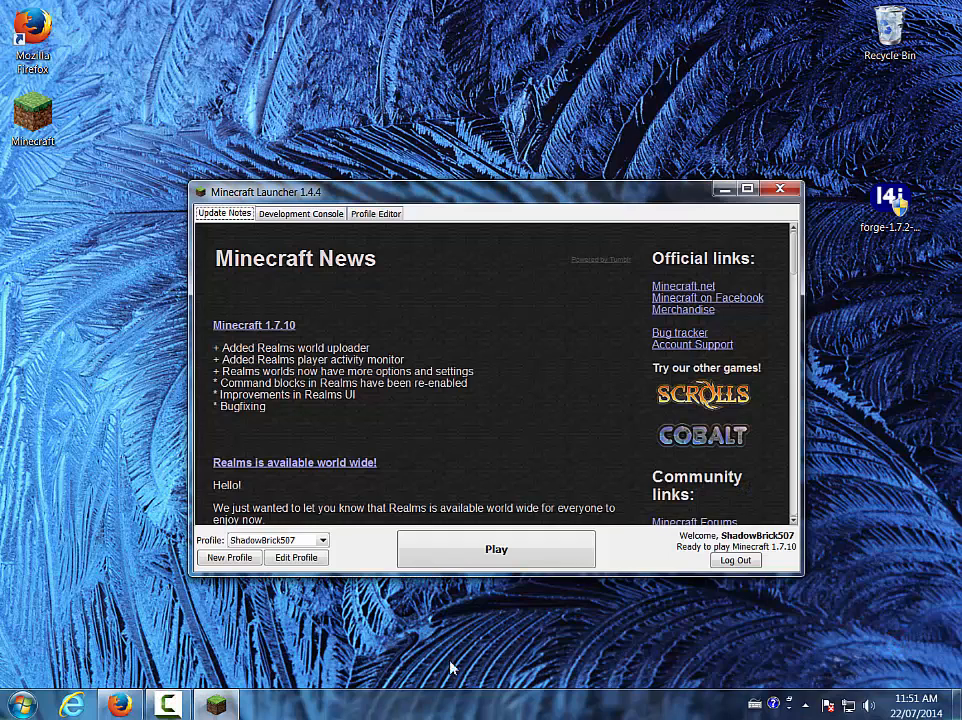
mouse_move(363, 678)
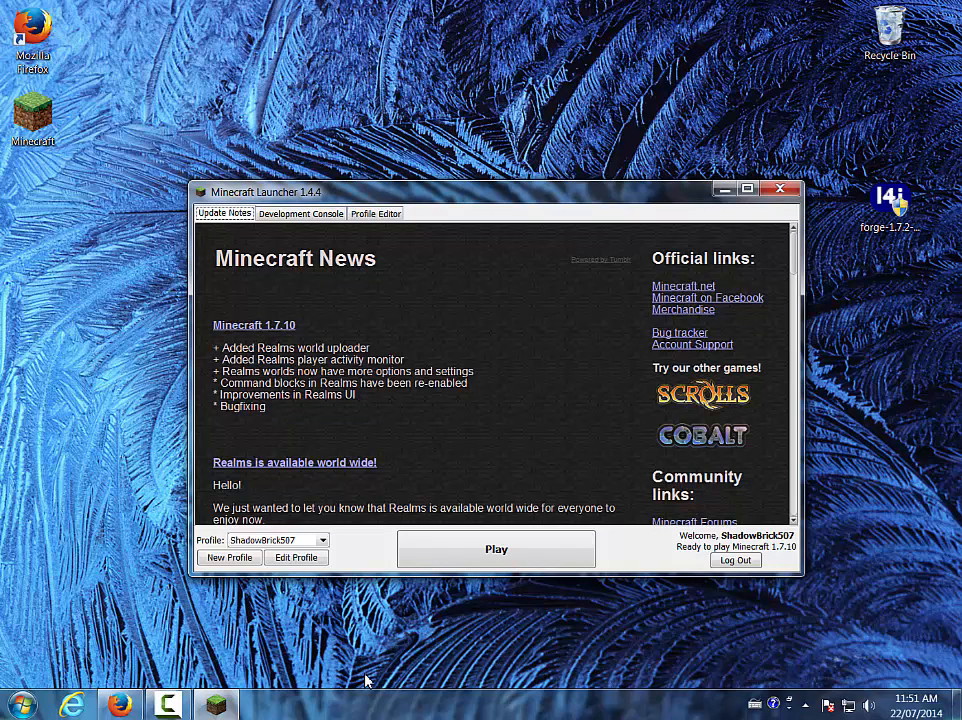
mouse_move(296, 557)
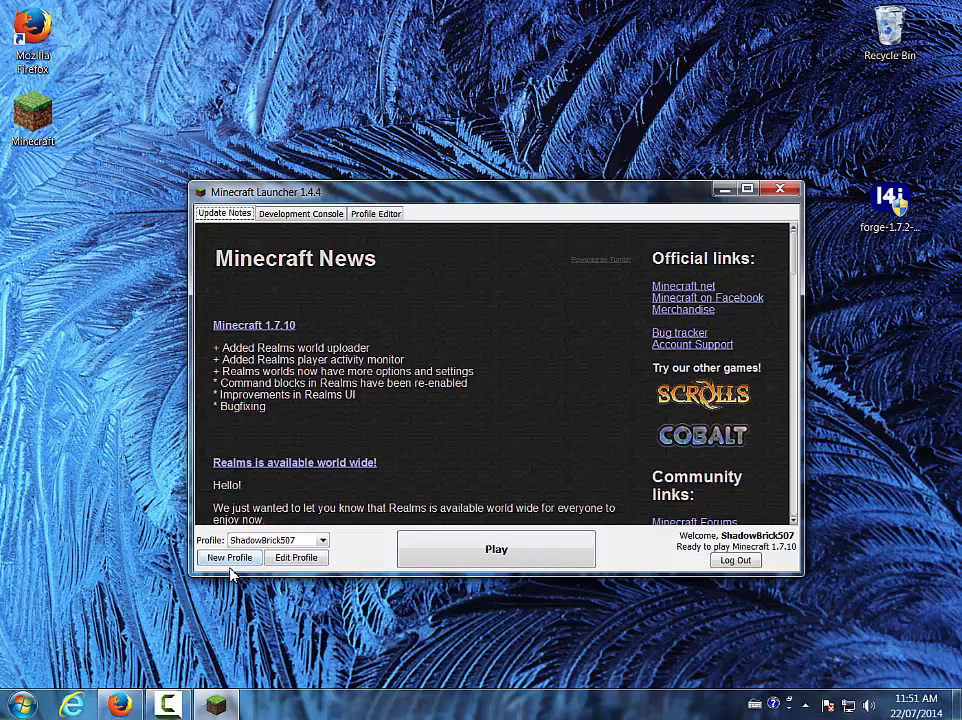
Create a new launcher profile using release 1.7.2 and save it.
left_click(230, 557)
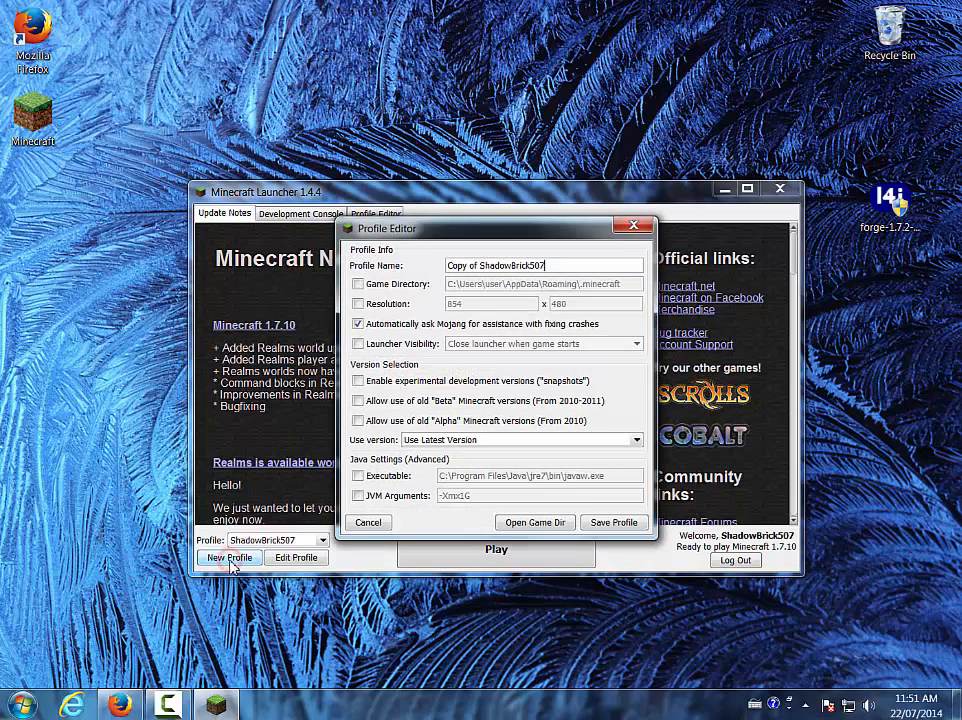
mouse_move(518, 265)
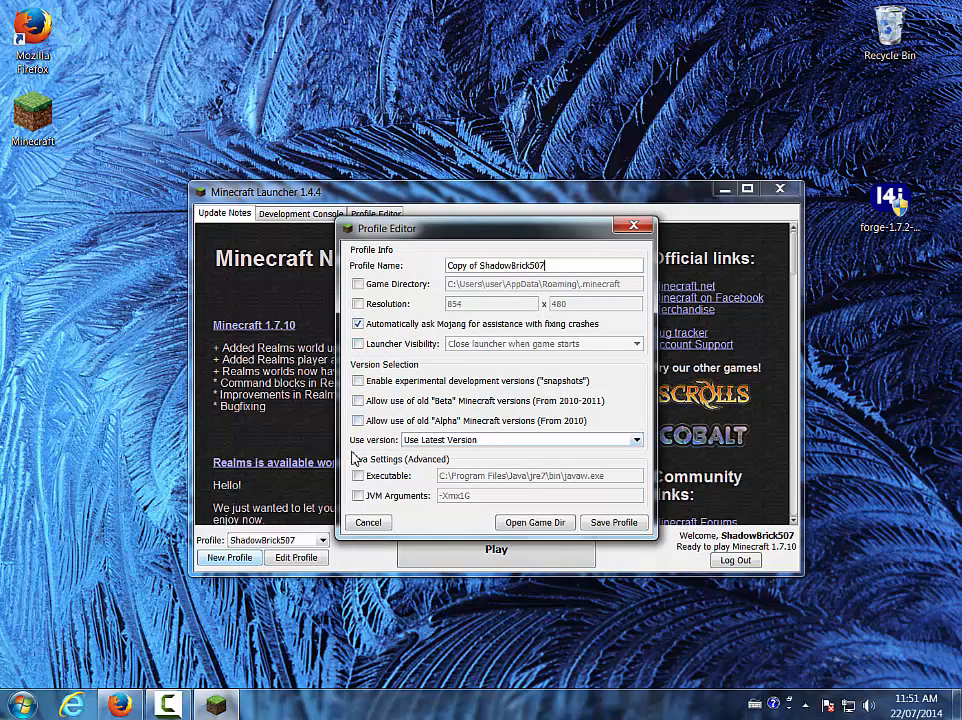
mouse_move(519, 442)
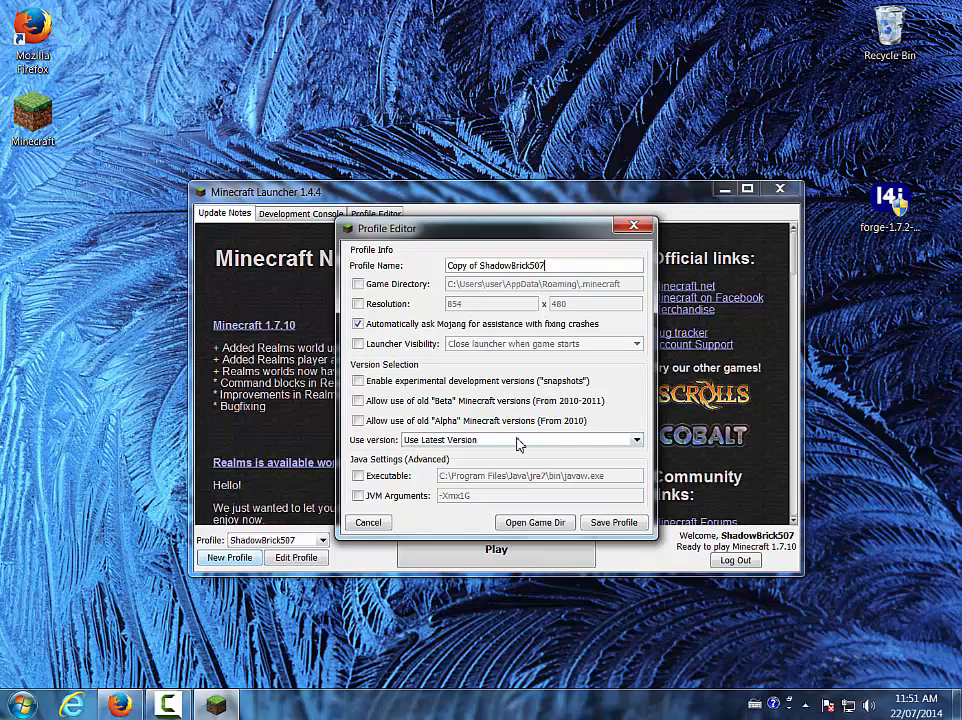
left_click(635, 440)
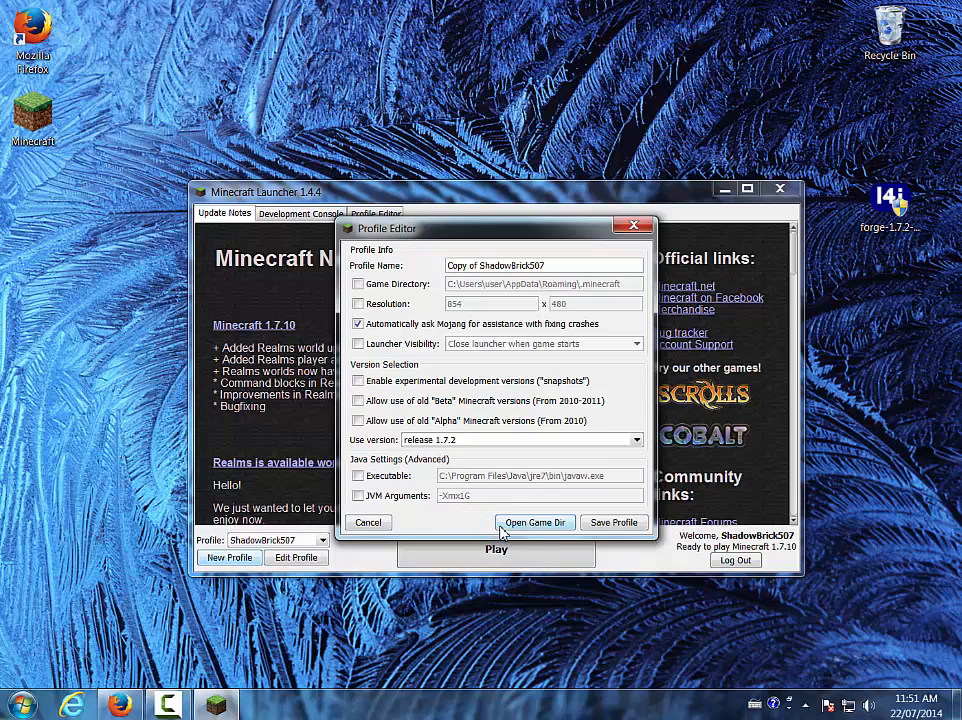
left_click(614, 521)
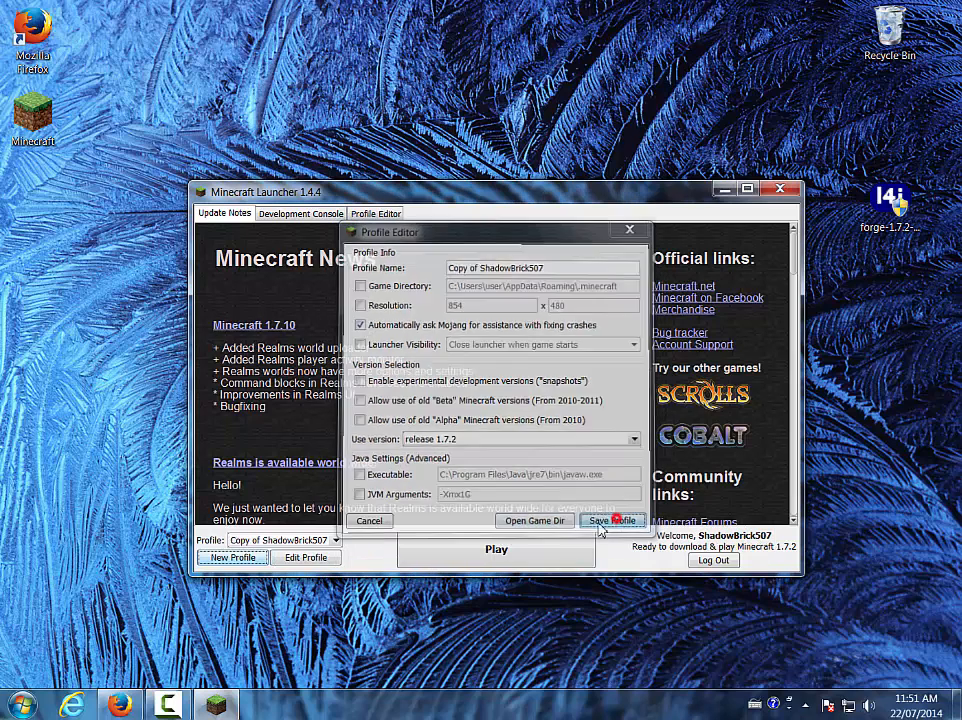
left_click(613, 520)
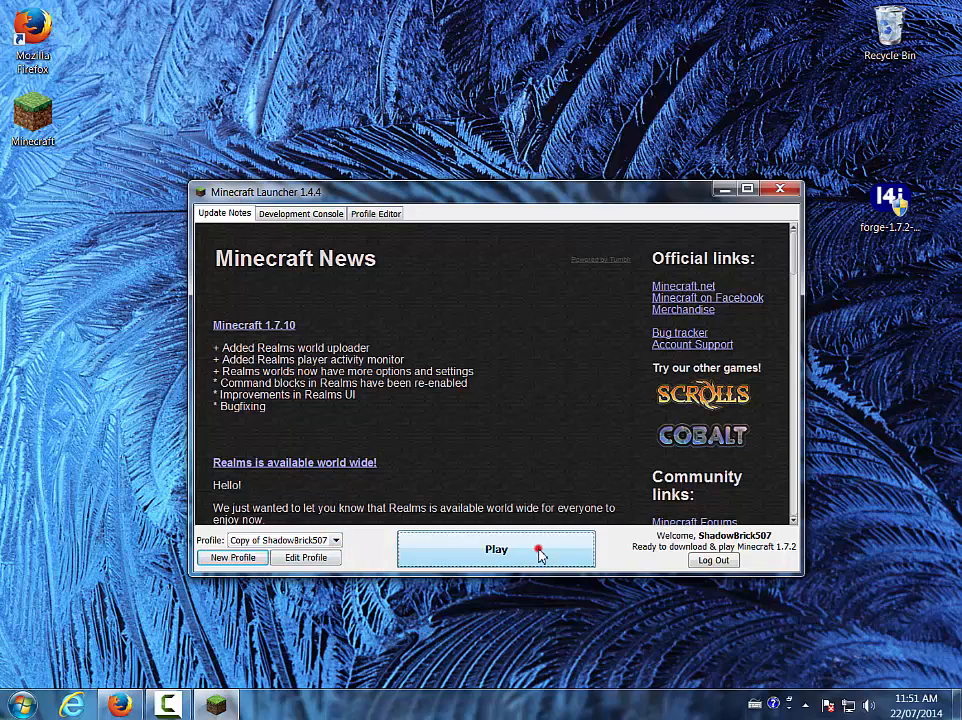
Launch Minecraft 1.7.2 with the new profile and bring its window forward.
left_click(496, 549)
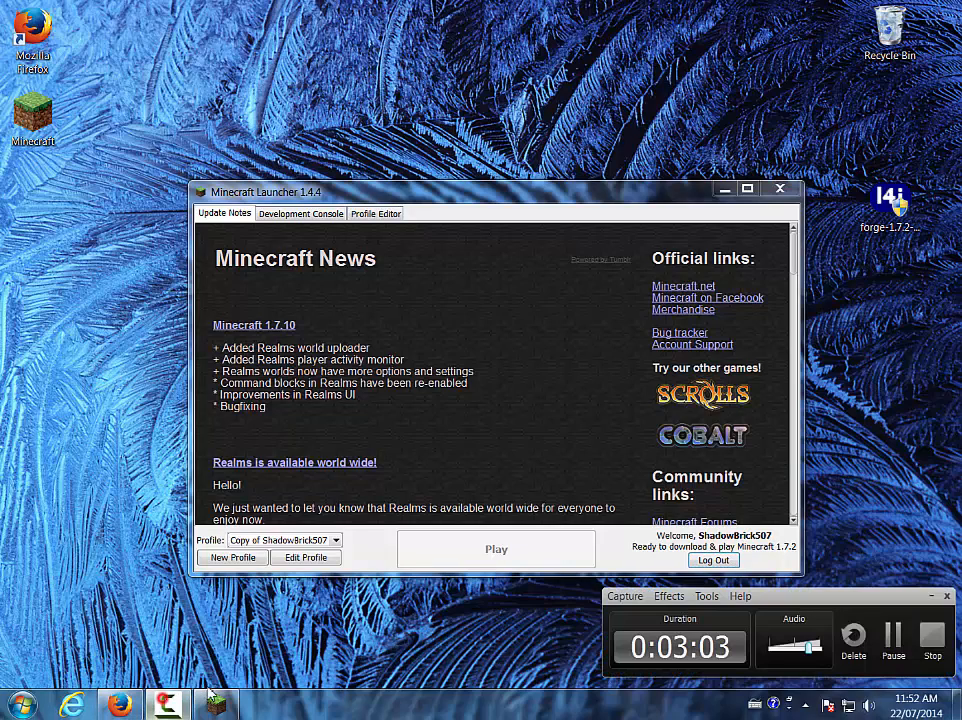
left_click(496, 549)
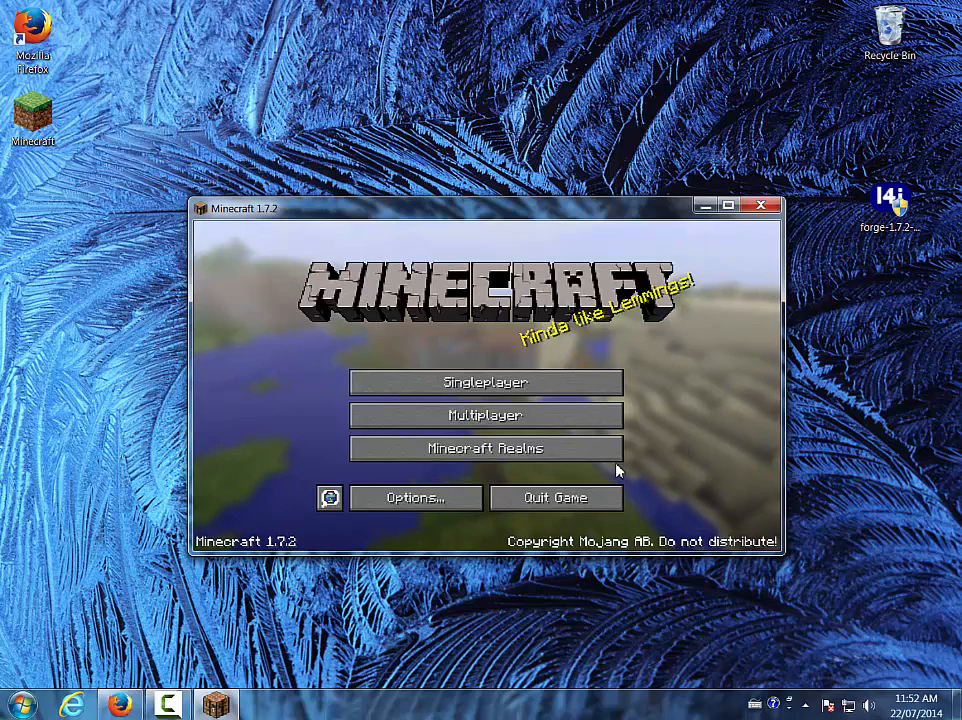
mouse_move(549, 393)
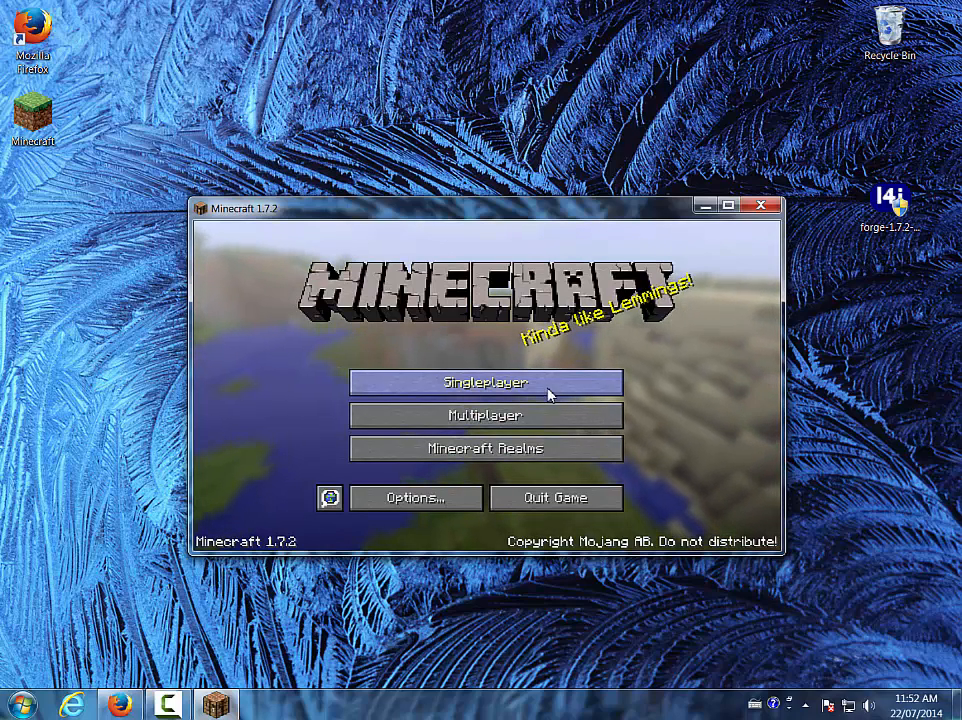
Open Singleplayer and start the existing world 'Poo'.
left_click(485, 382)
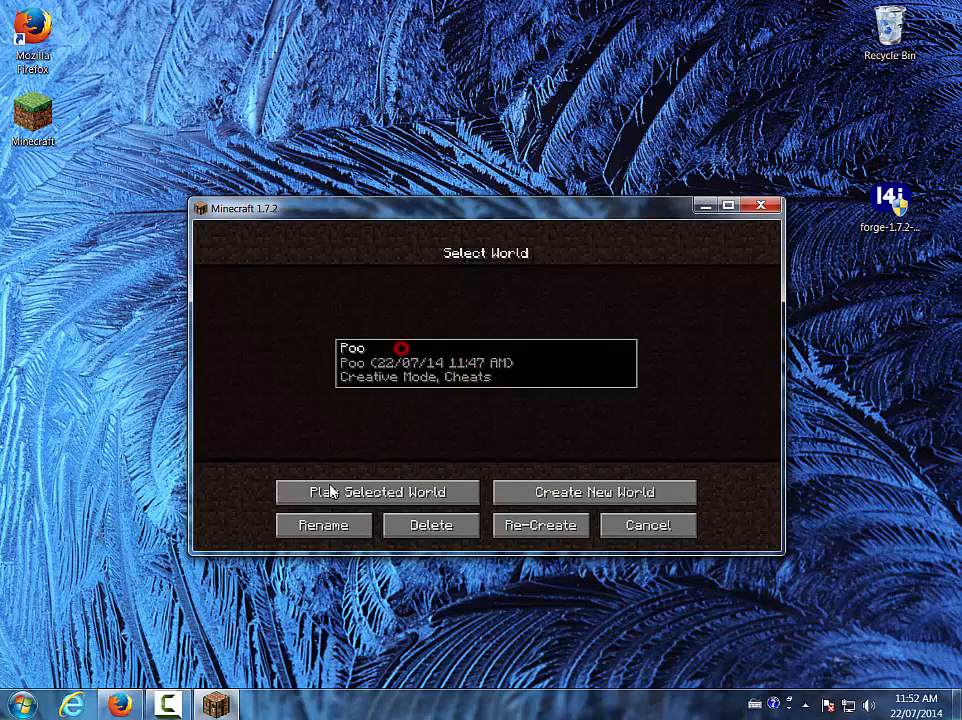
left_click(376, 492)
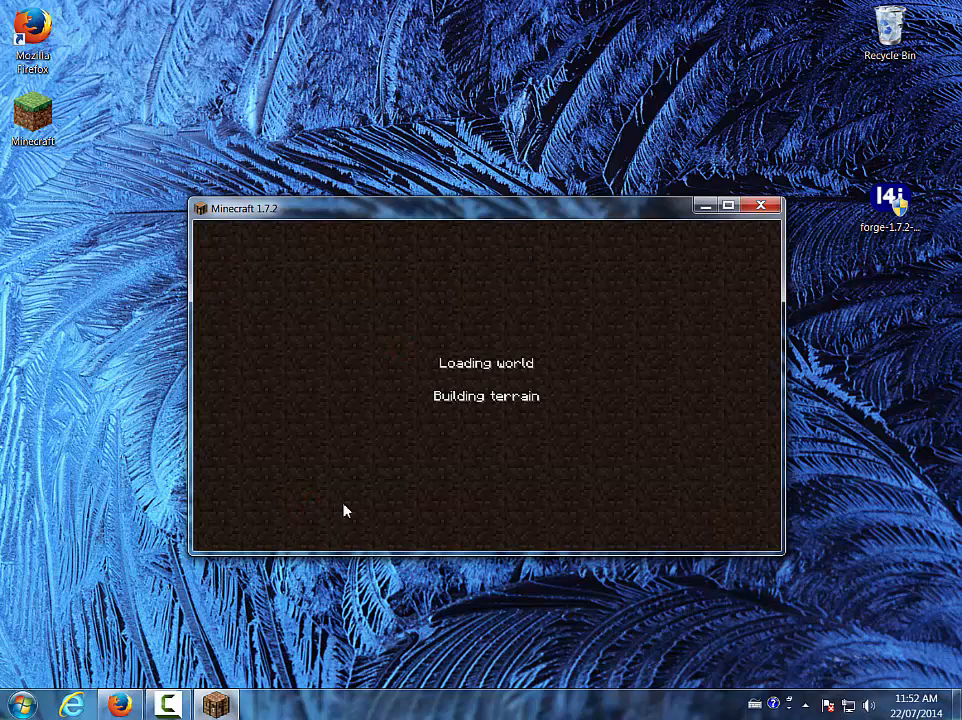
mouse_move(346, 531)
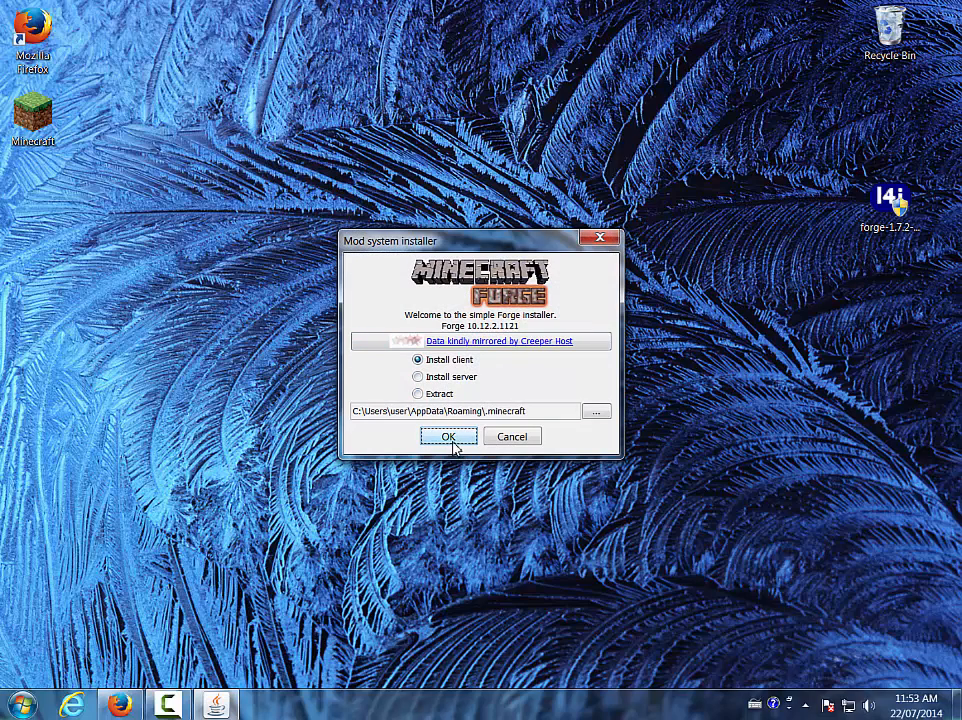
Install the Forge 10.12.2.1121 client and dismiss the success message.
left_click(449, 436)
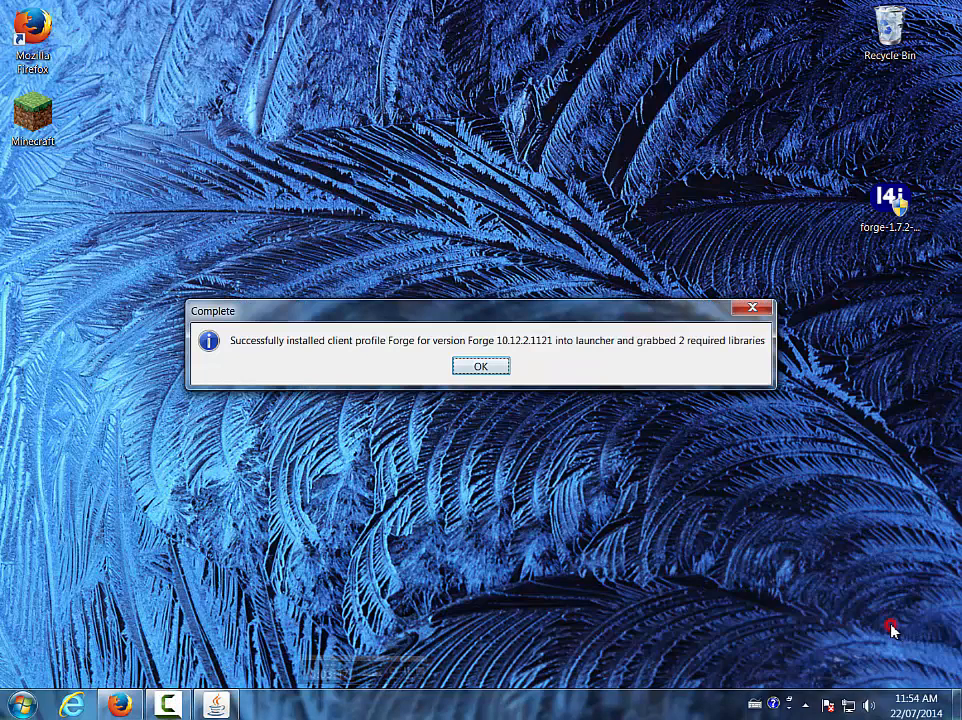
mouse_move(515, 457)
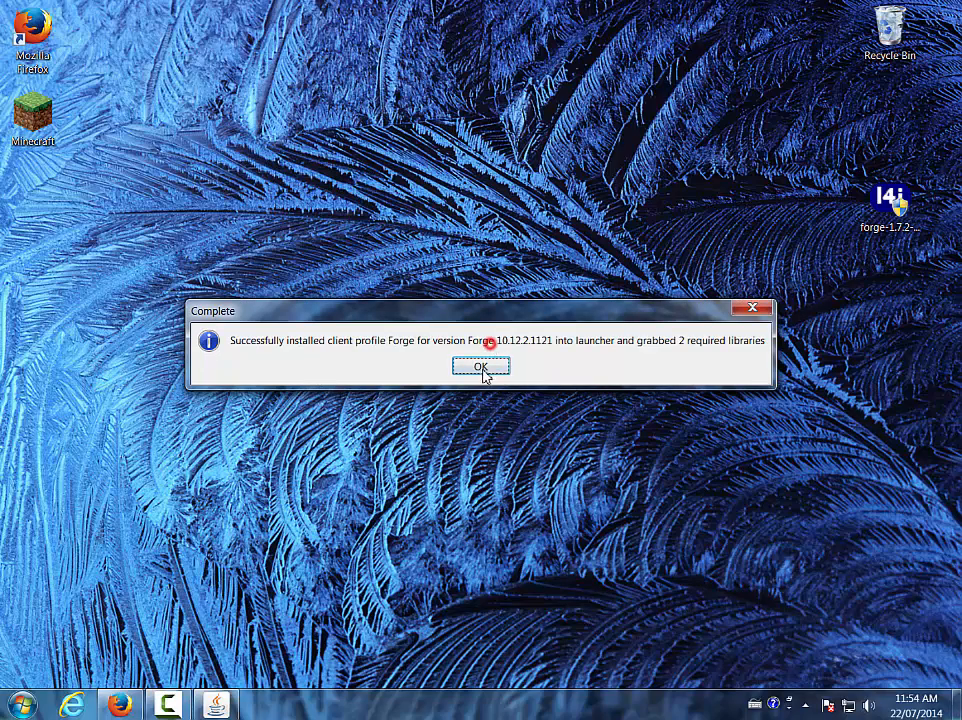
left_click(480, 366)
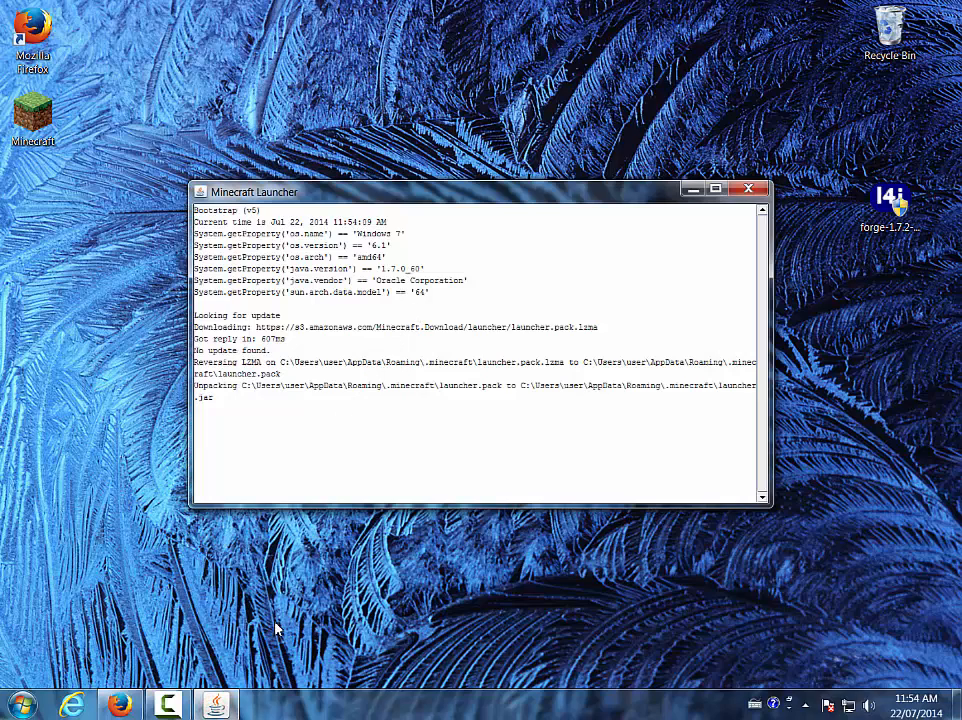
mouse_move(552, 447)
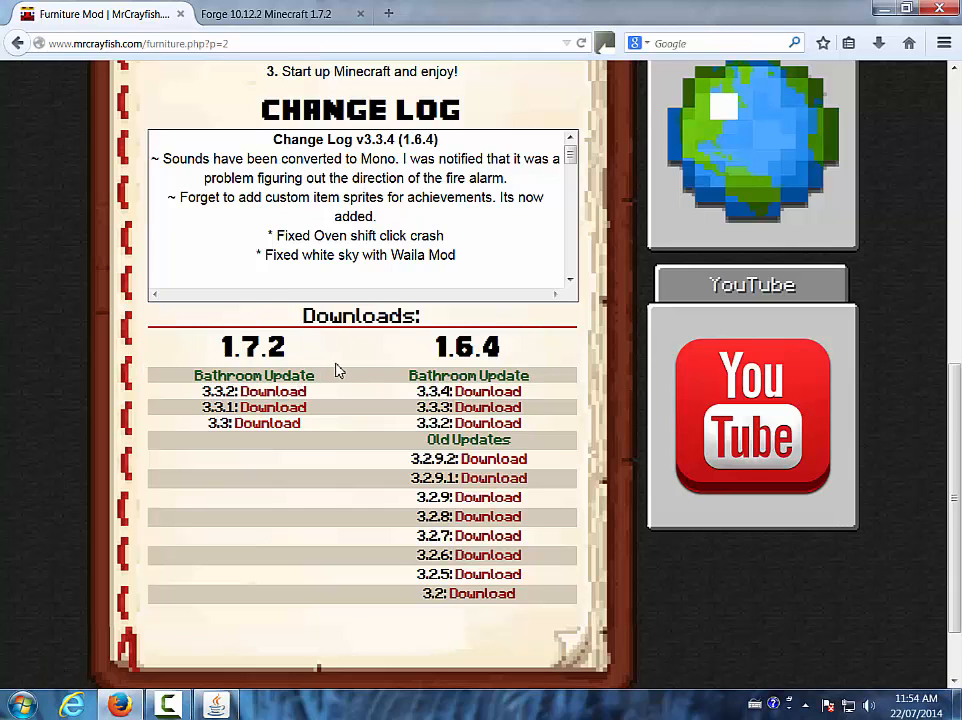
Check the Forge topic, return to the Furniture Mod page, and bring up the Minecraft Launcher.
scroll("up", 3)
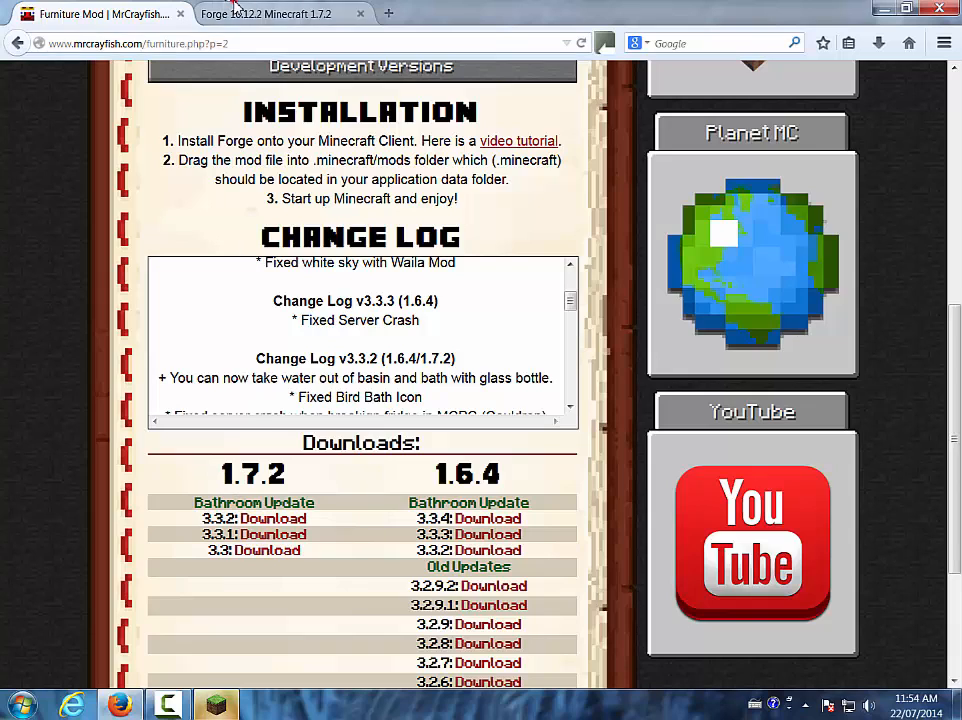
left_click(280, 17)
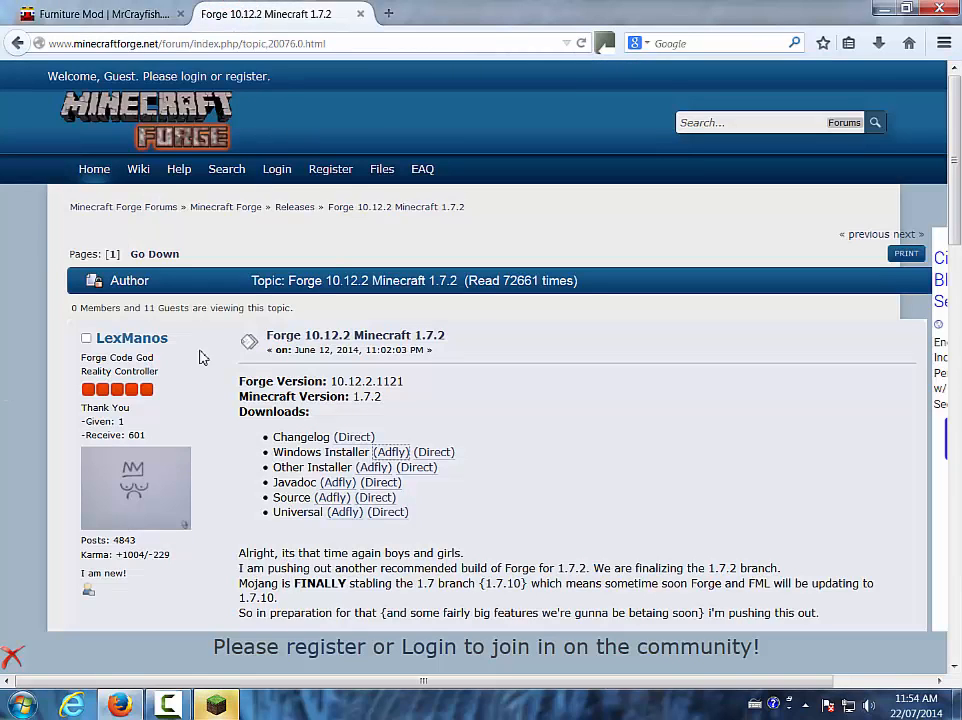
left_click(100, 14)
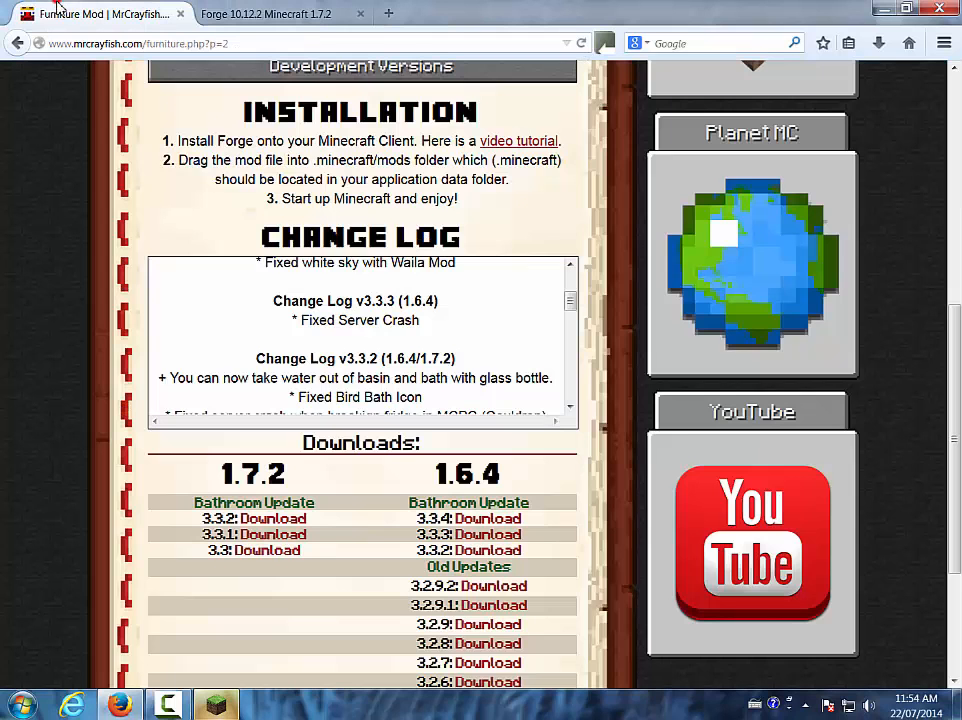
left_click(213, 704)
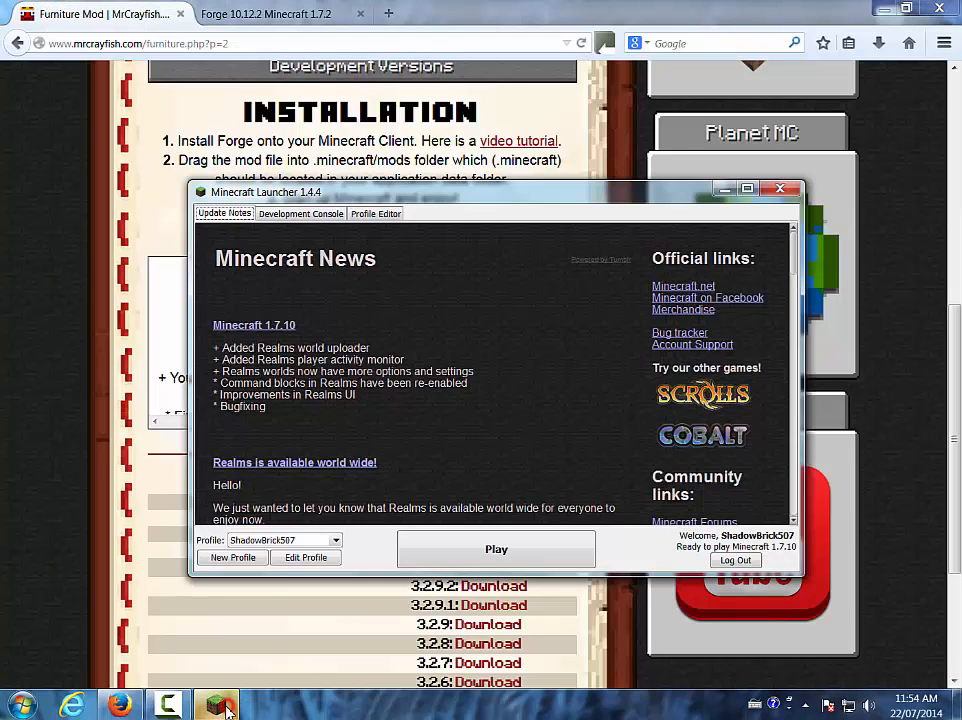
Select the Forge profile with the logged-in account, then close the launcher.
left_click(334, 540)
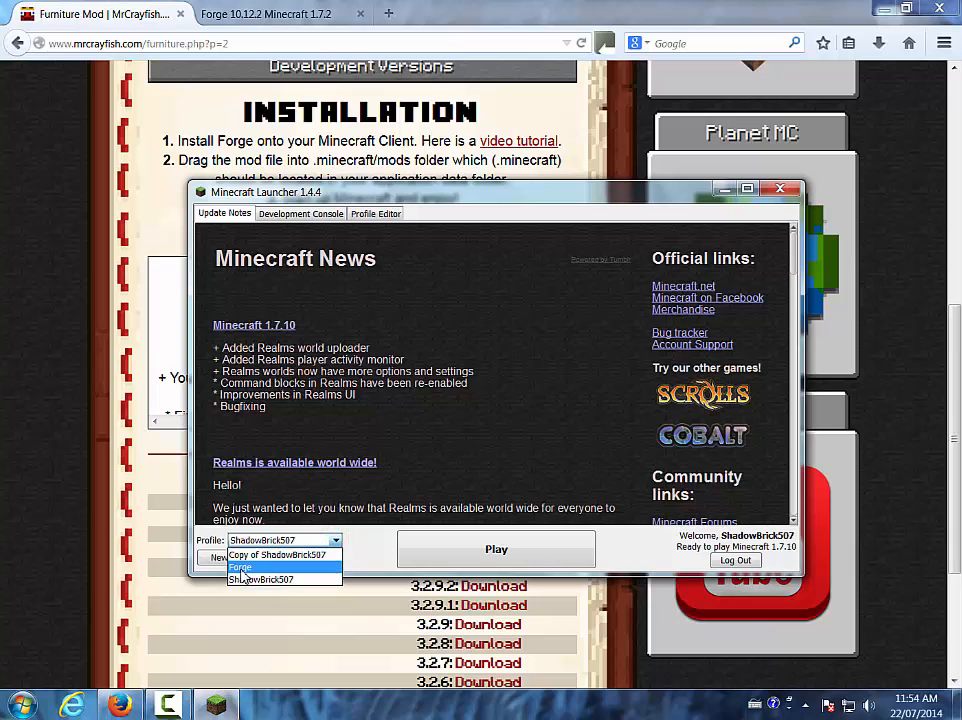
left_click(240, 567)
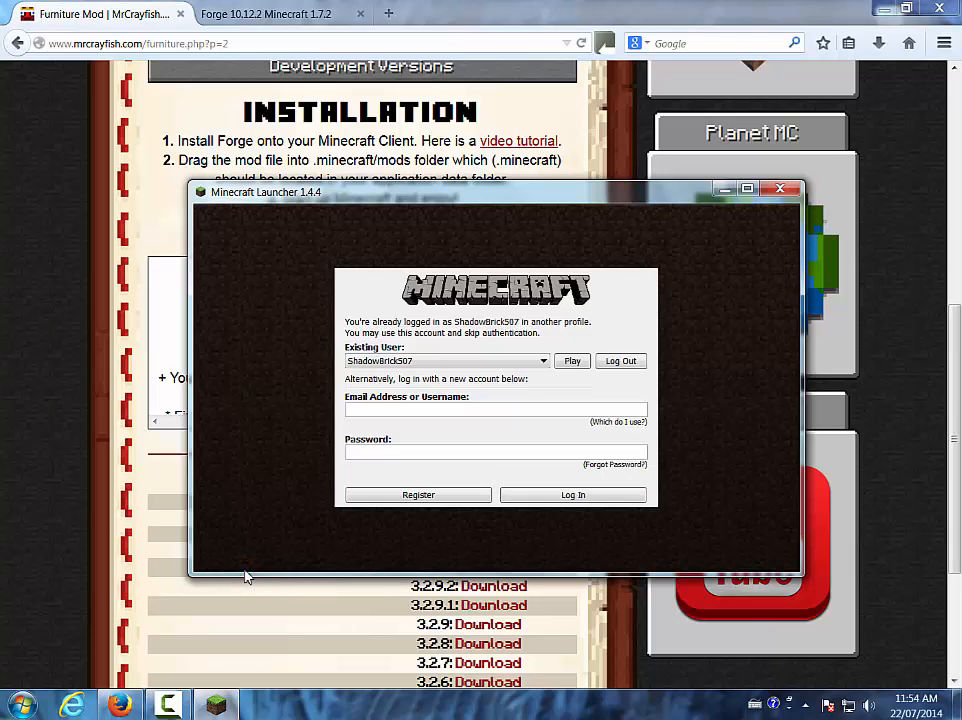
left_click(572, 361)
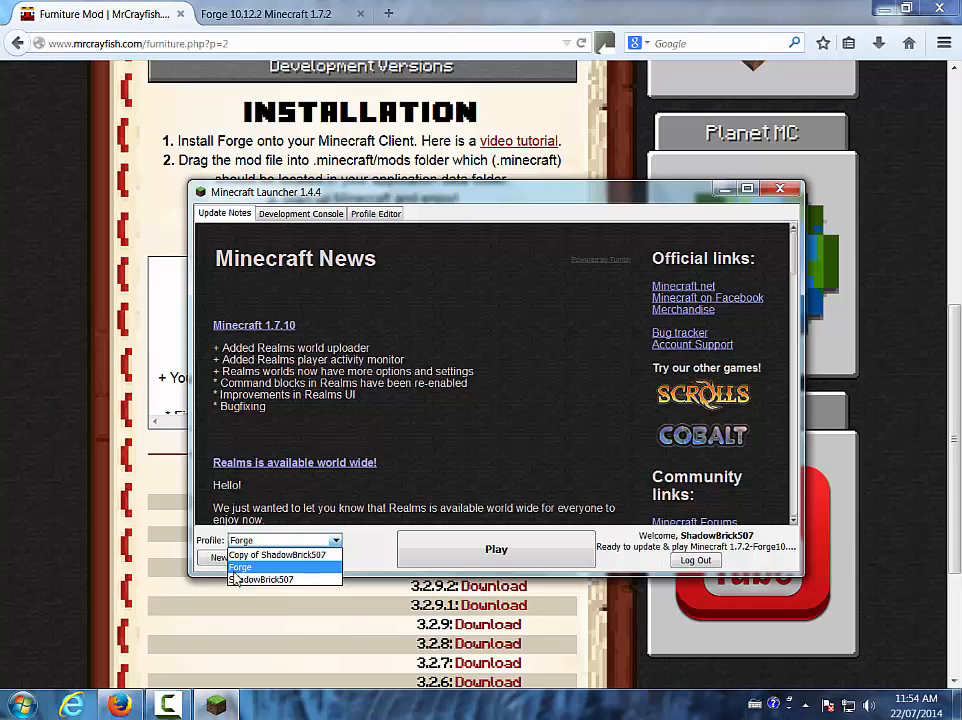
left_click(262, 579)
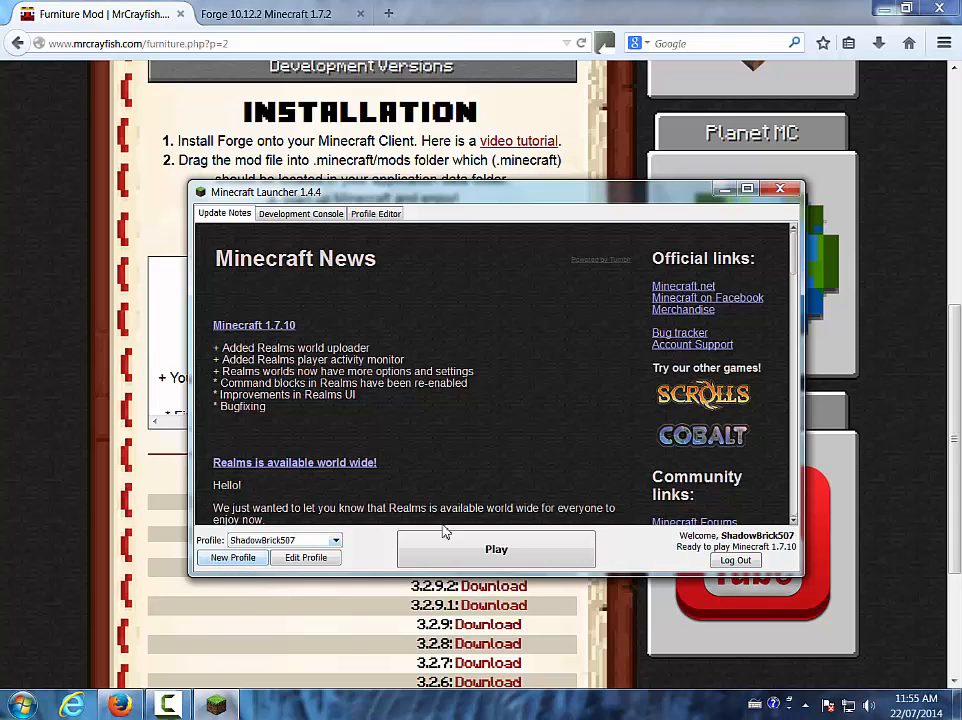
mouse_move(362, 560)
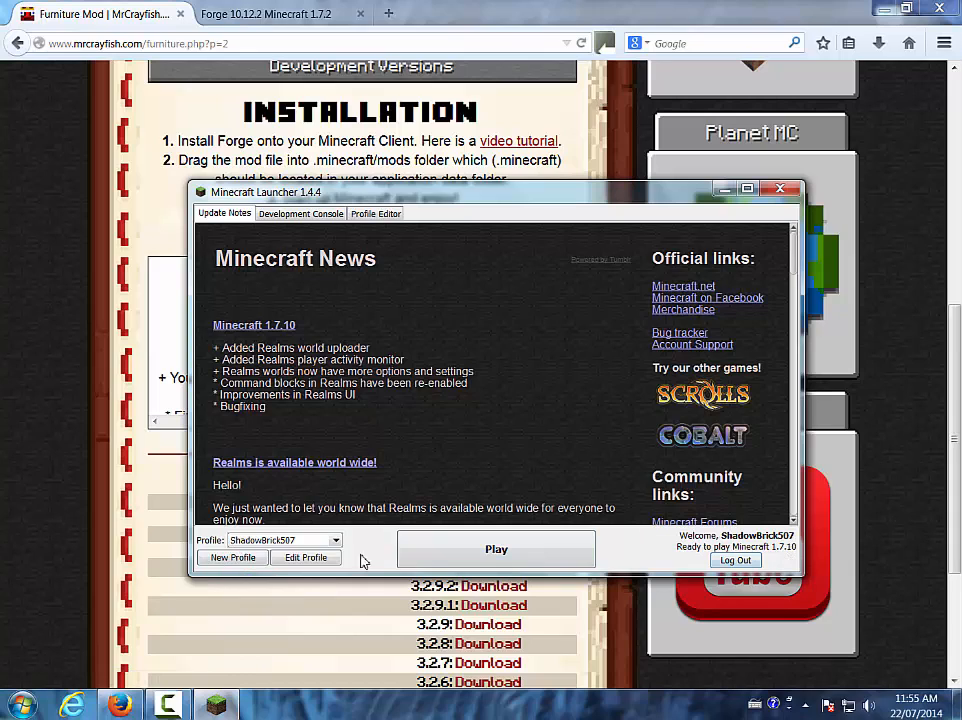
left_click(335, 540)
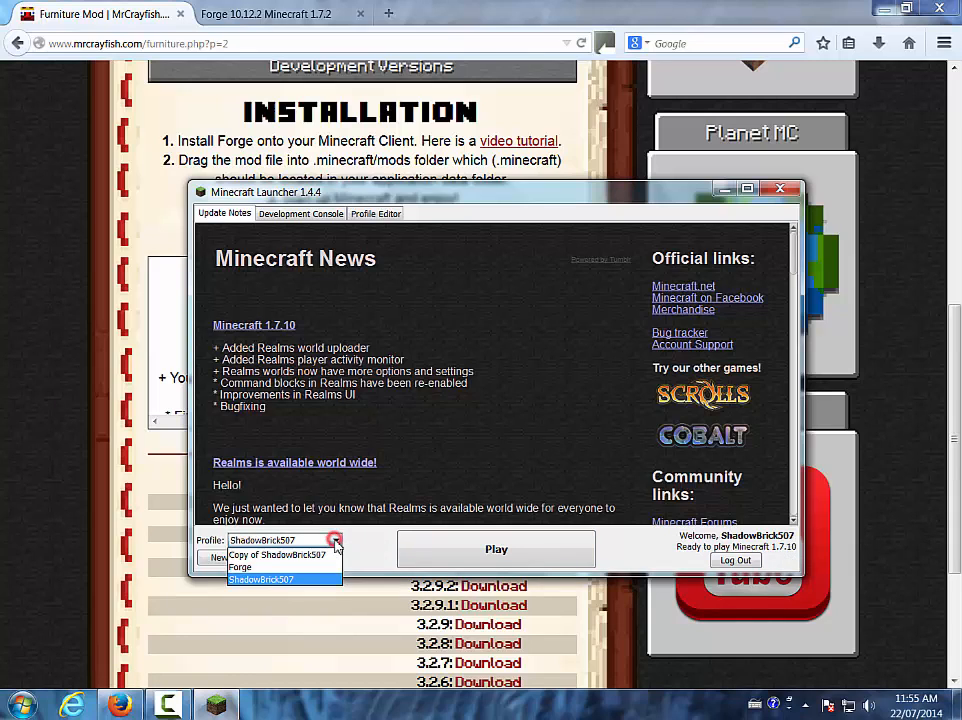
left_click(241, 567)
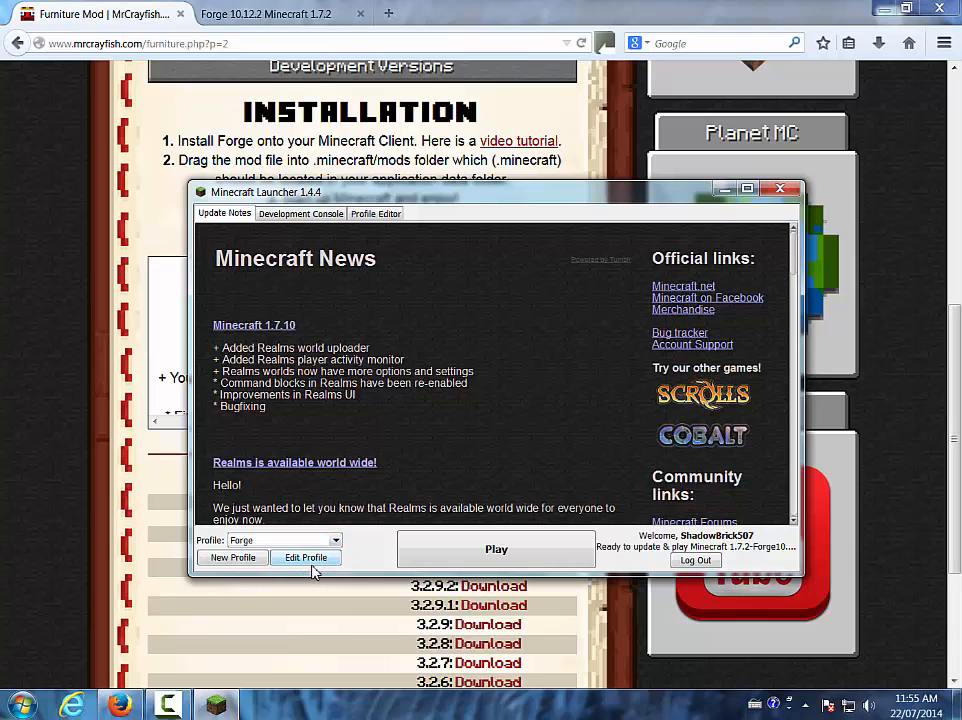
mouse_move(337, 571)
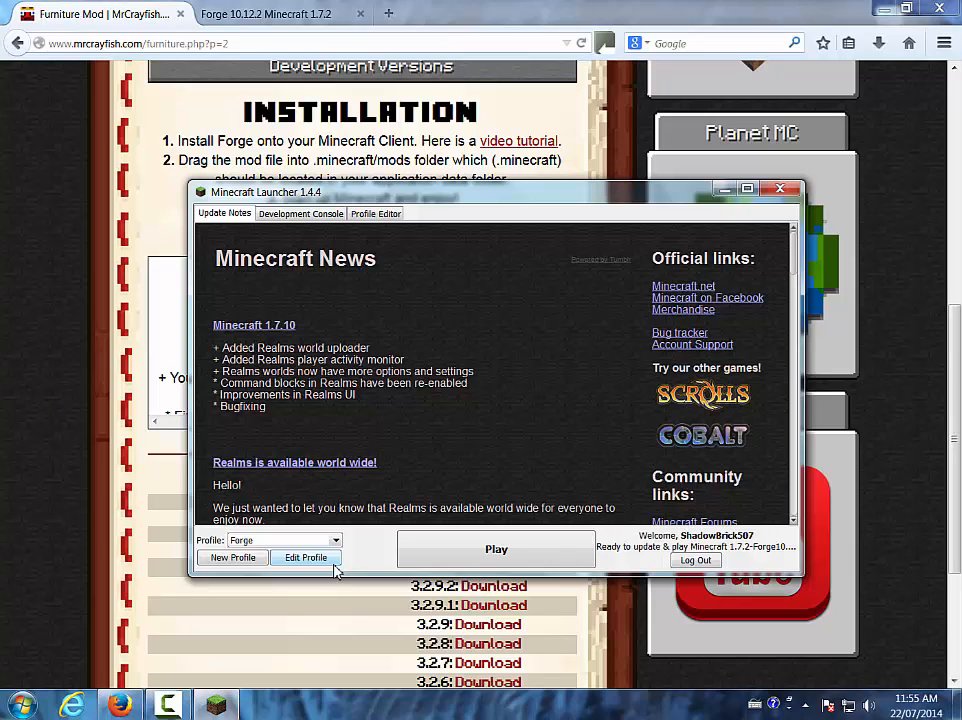
mouse_move(339, 540)
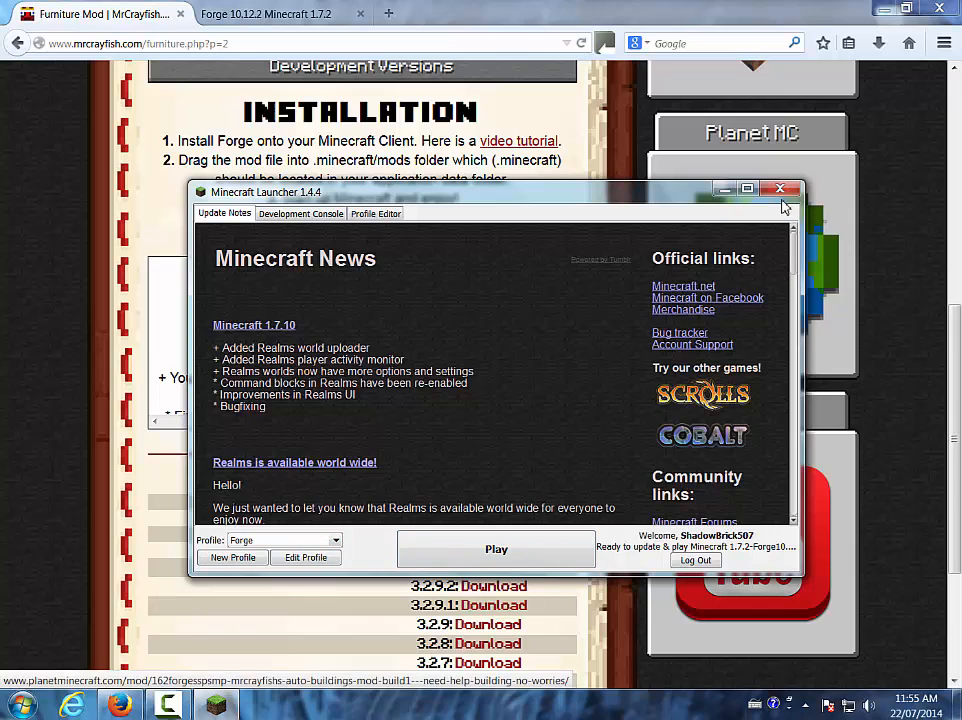
left_click(780, 189)
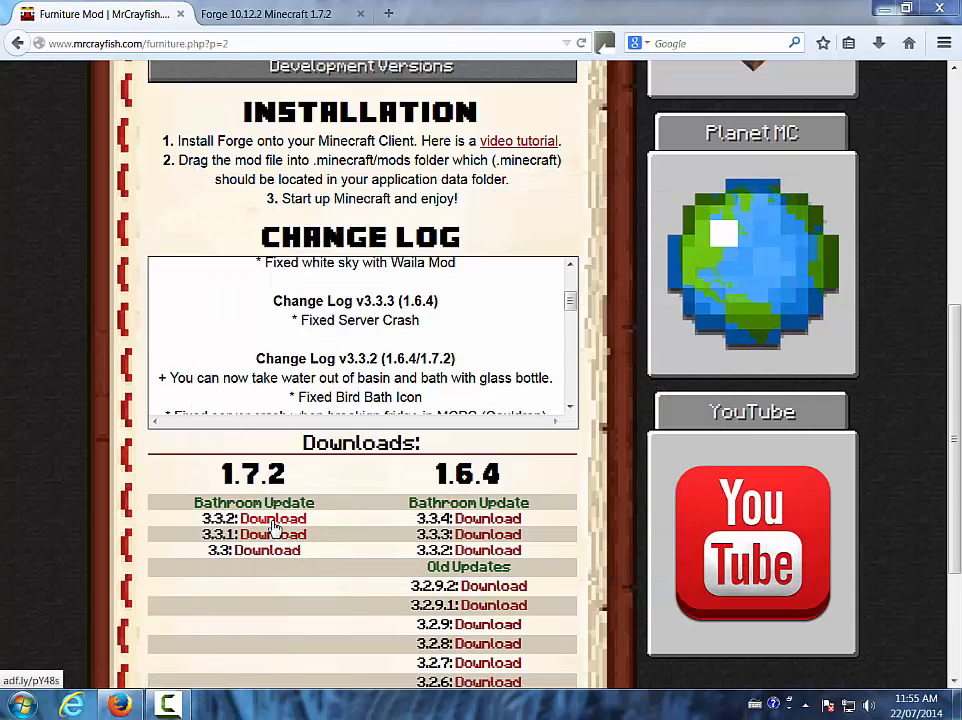
Save the Furniture Mod v3.3.2 jar for 1.7.2, then close Firefox.
left_click(272, 518)
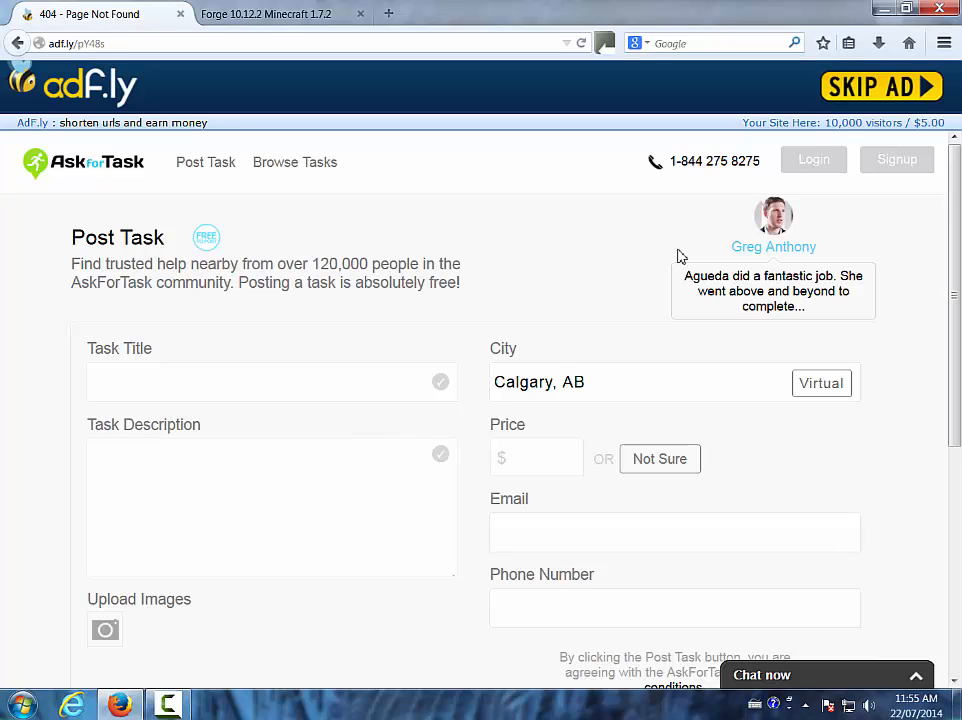
left_click(882, 85)
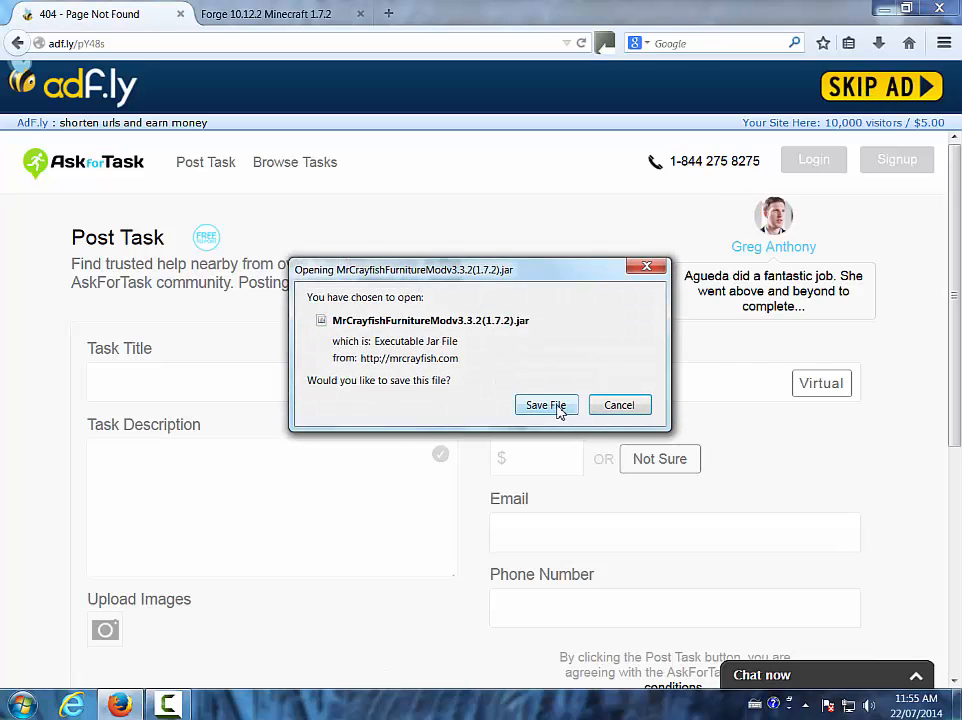
left_click(546, 405)
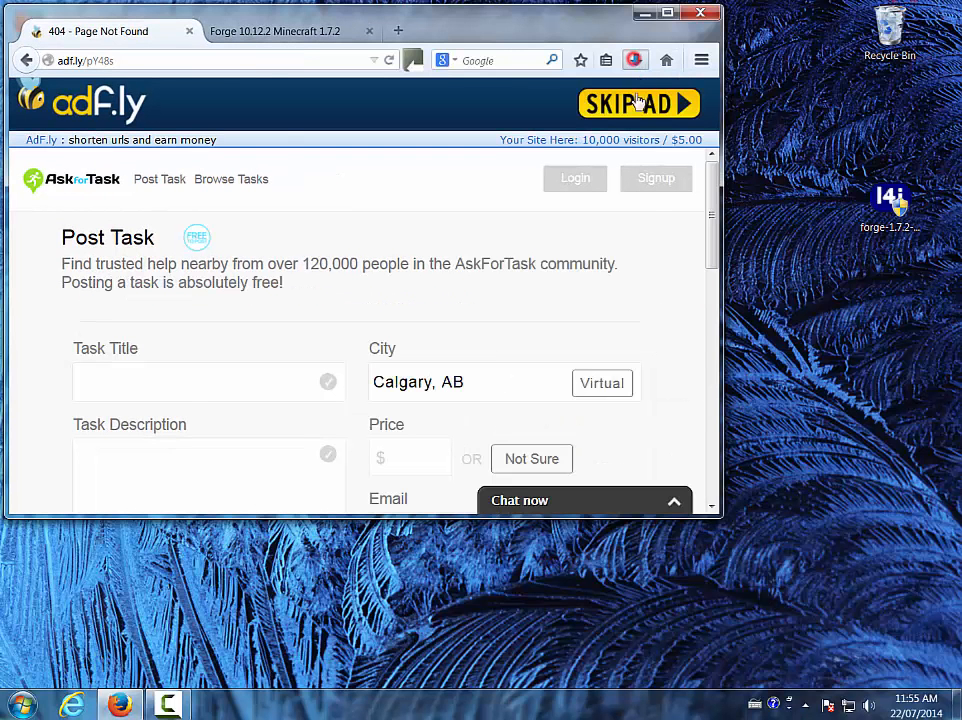
left_click(635, 59)
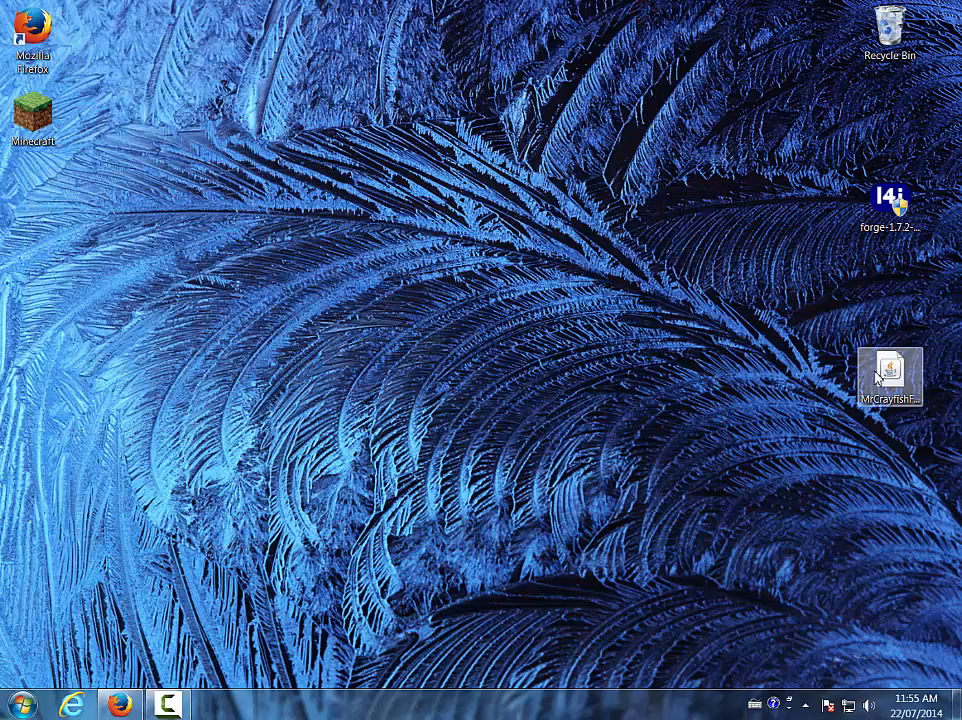
Search 'run' from the Start menu and open the Run dialog.
left_click(18, 699)
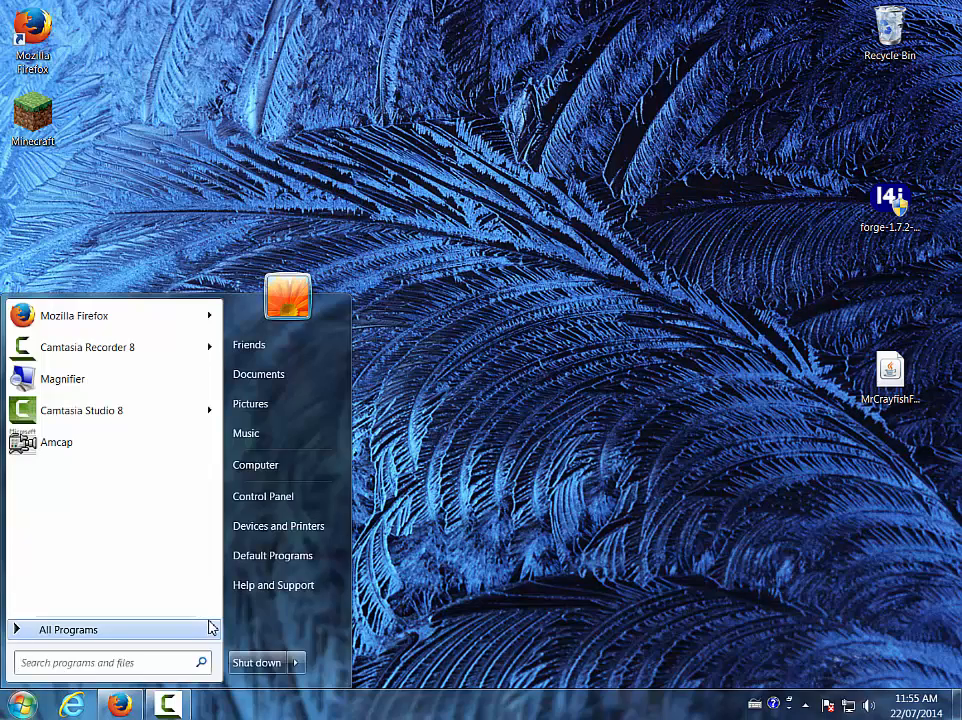
left_click(68, 629)
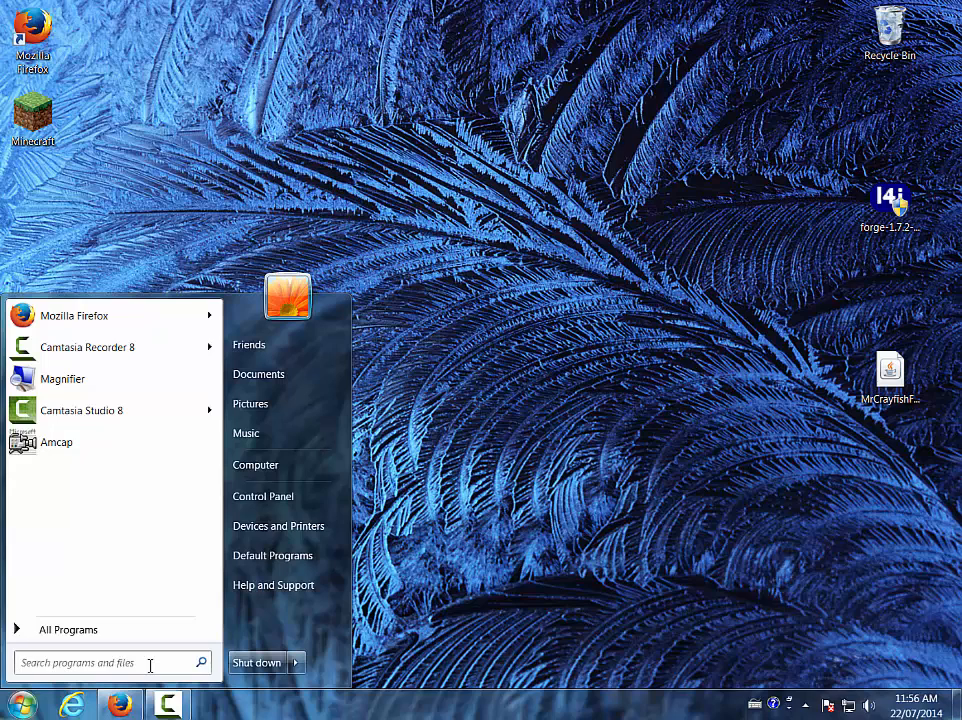
mouse_move(141, 663)
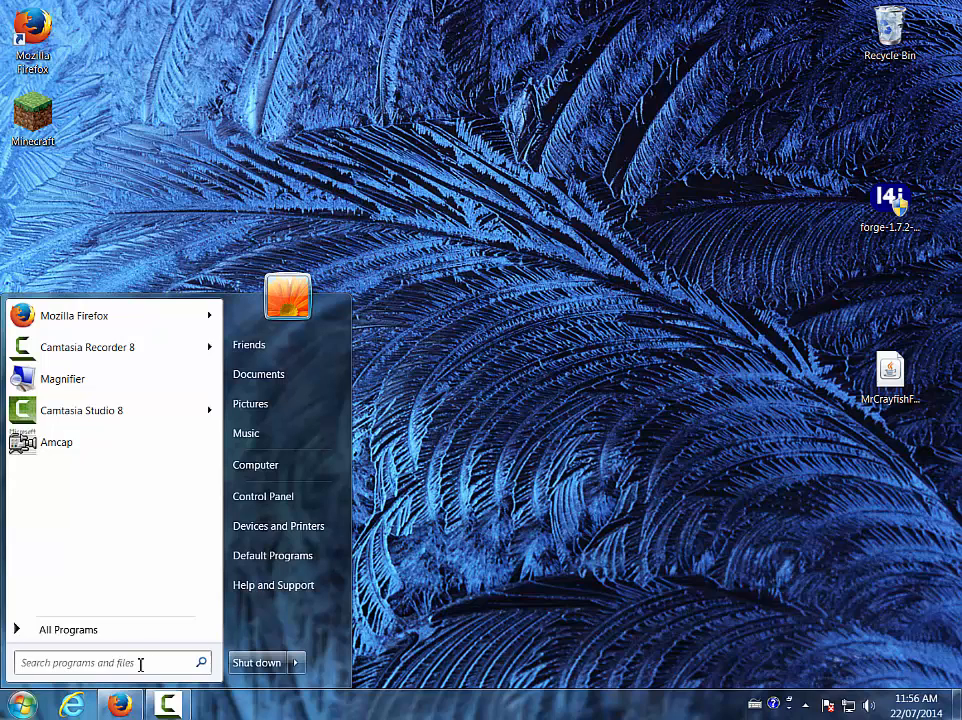
type("%")
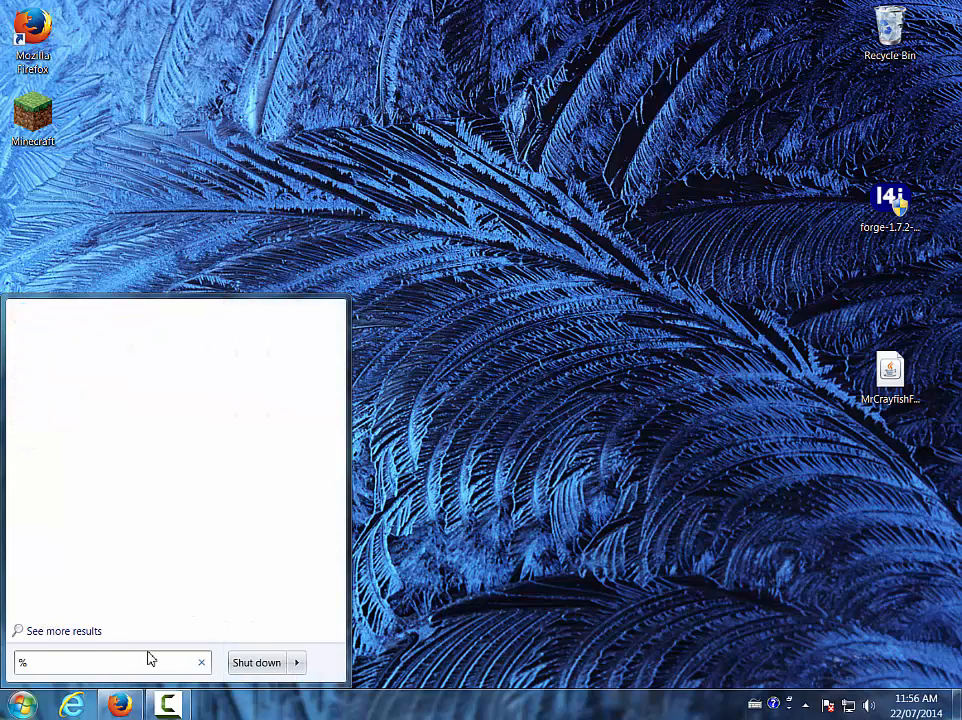
type("appdata%")
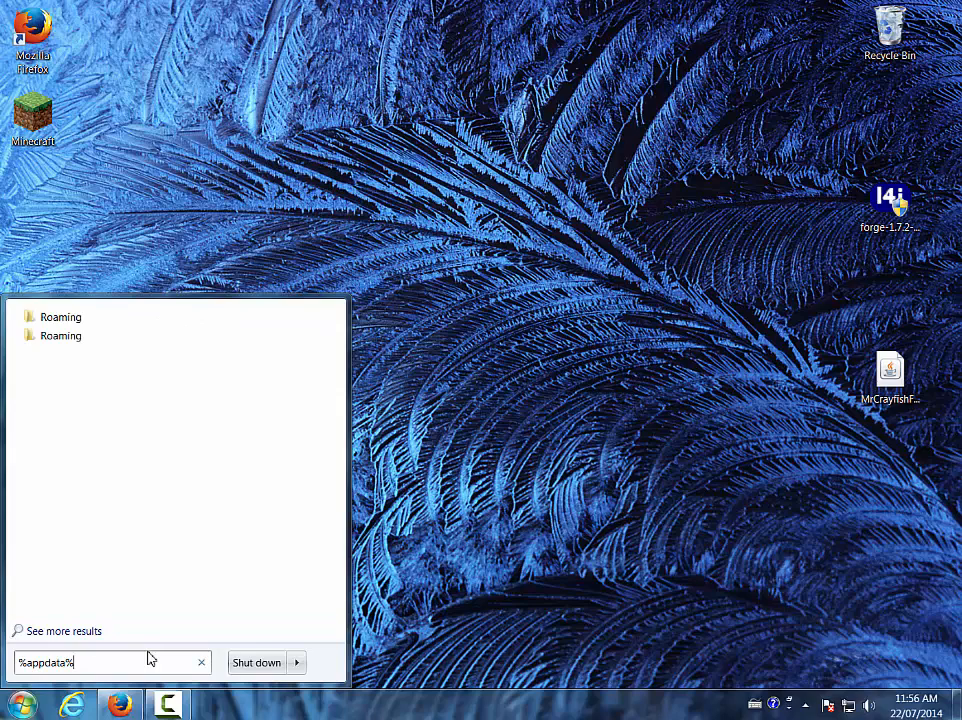
type("run")
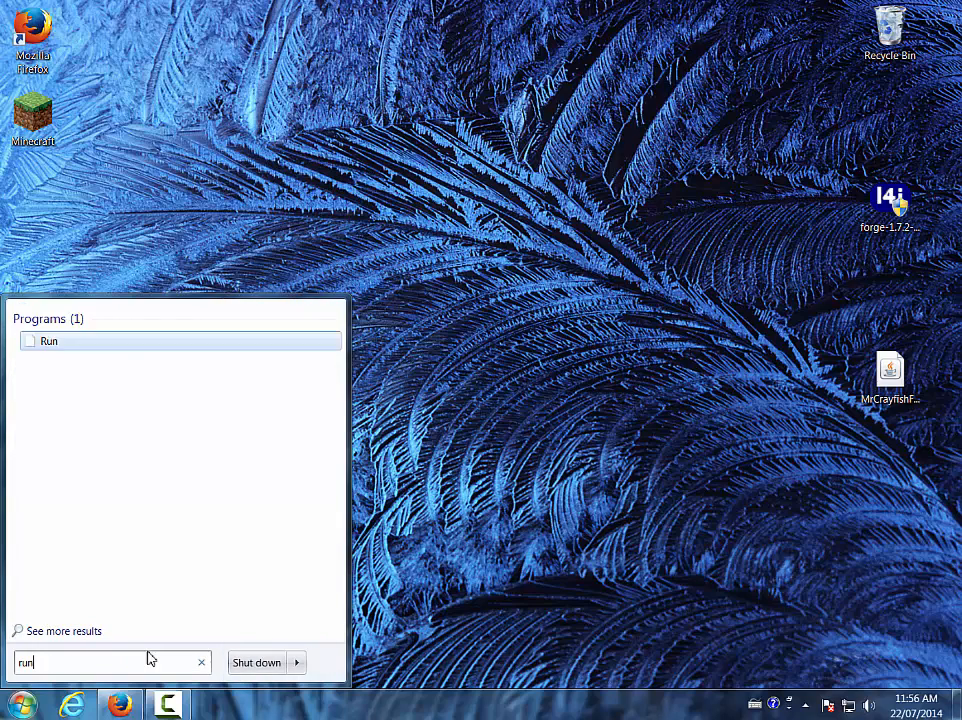
left_click(48, 341)
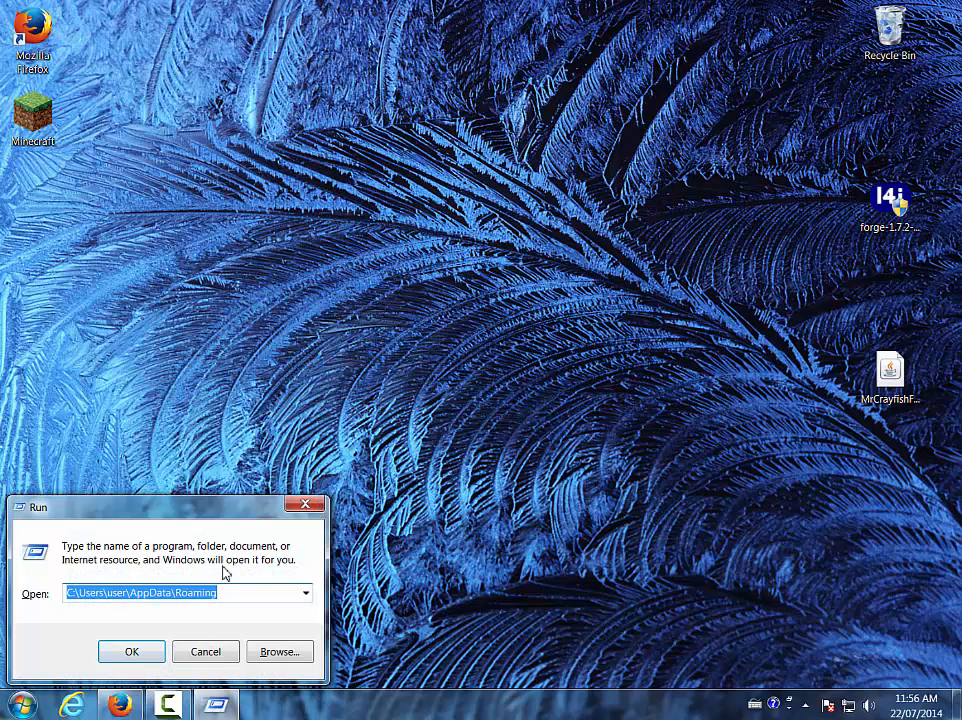
Open %appdata% from the Run box and enter the .minecraft folder.
type("%appdata%")
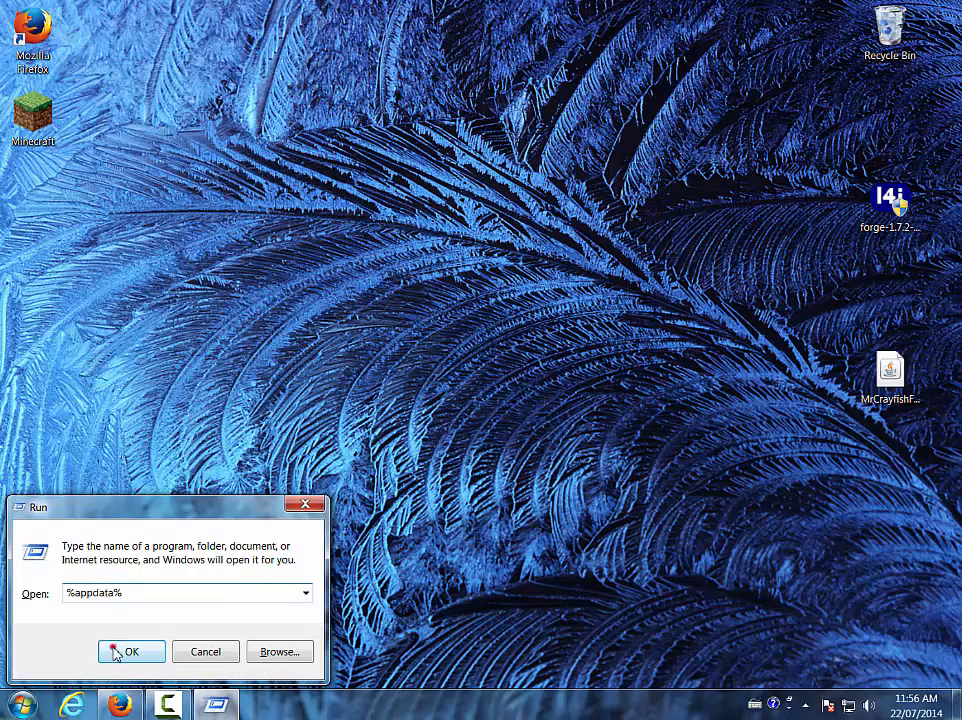
left_click(131, 651)
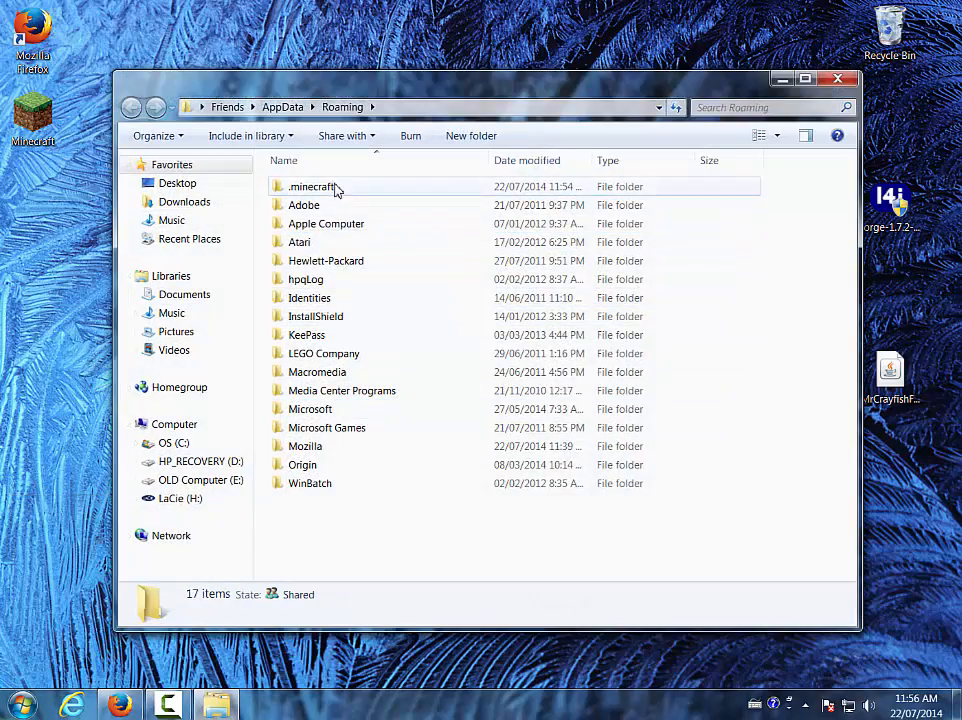
double_click(312, 186)
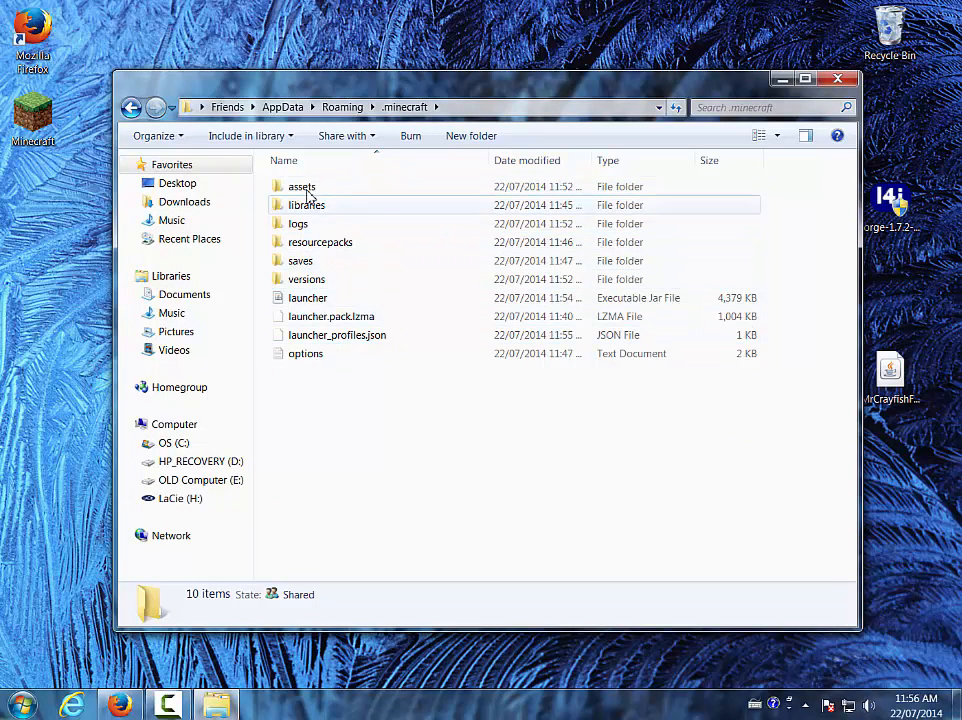
mouse_move(420, 273)
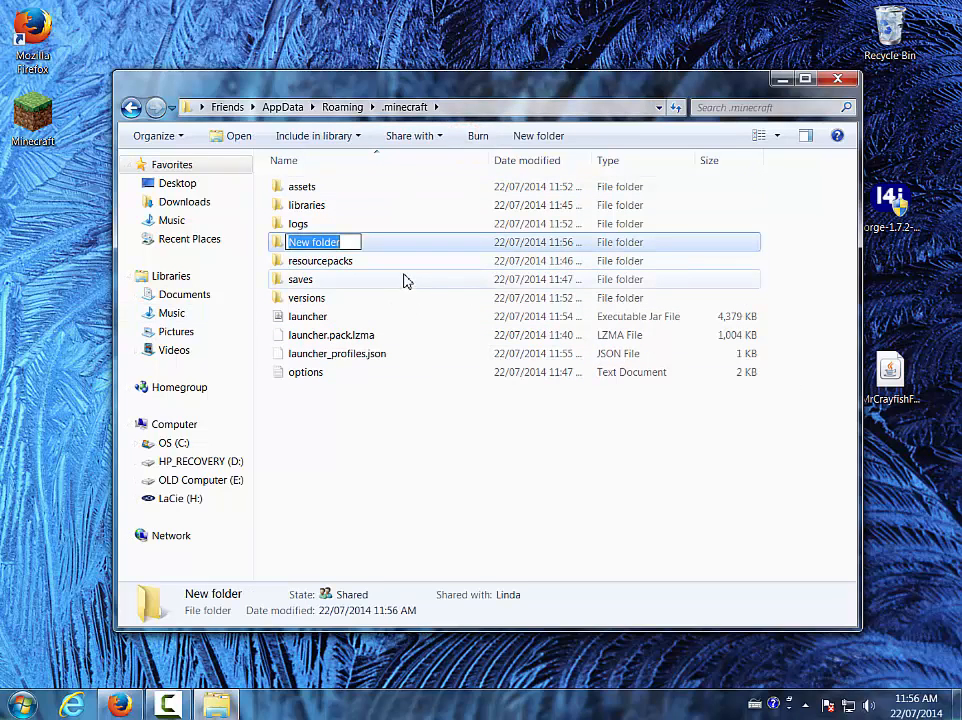
Create a 'mods' folder in .minecraft and move the MrCrayfish furniture mod jar into it.
type("mods")
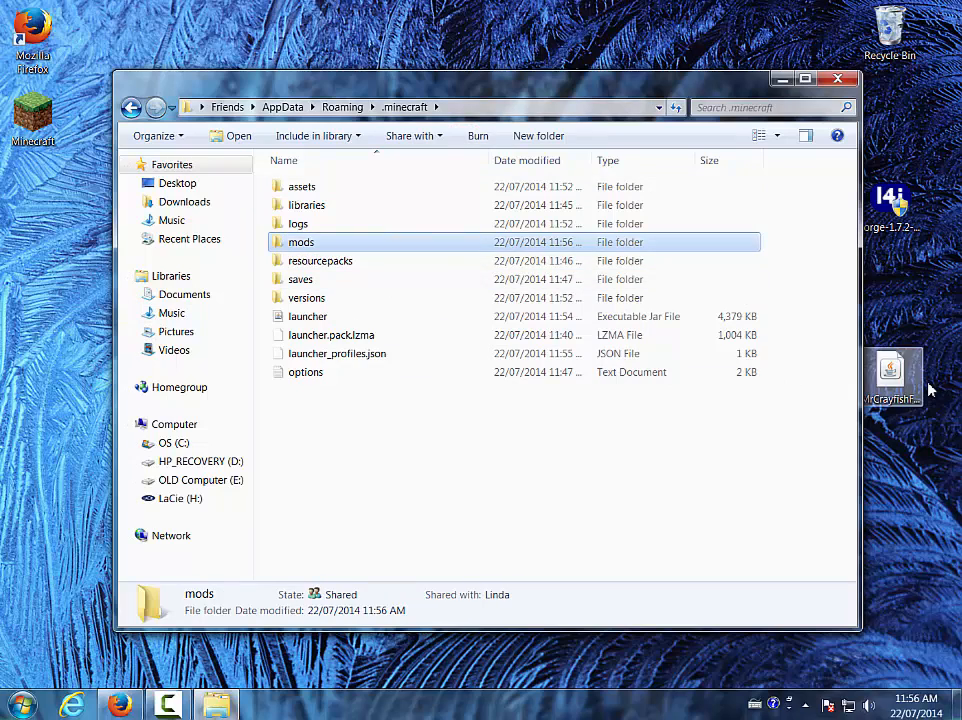
left_click_drag(890, 375, 438, 223)
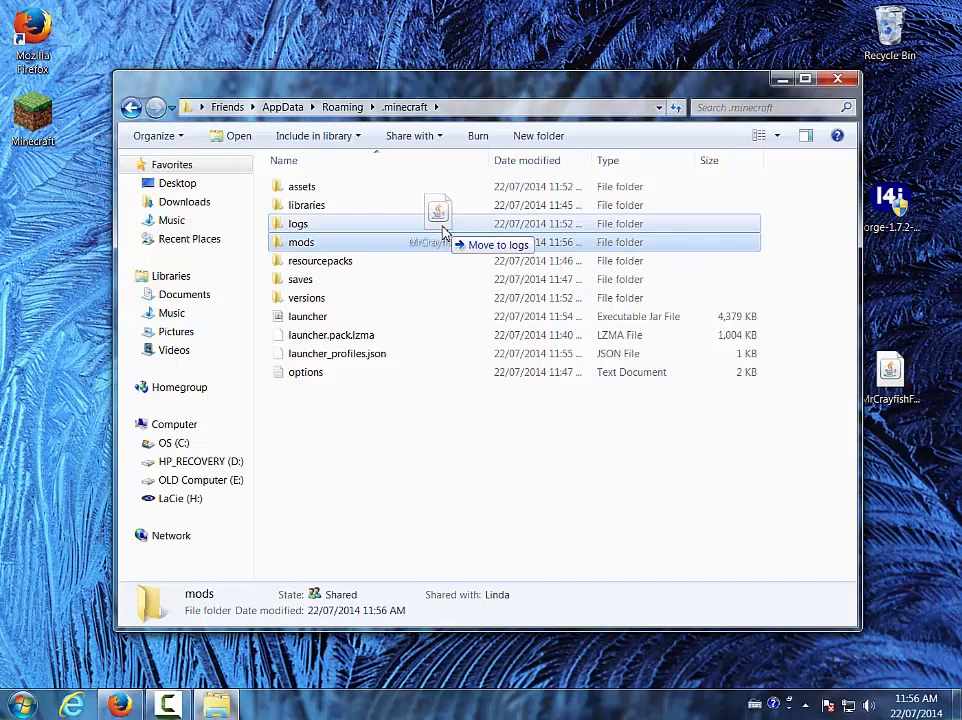
left_click_drag(440, 213, 415, 242)
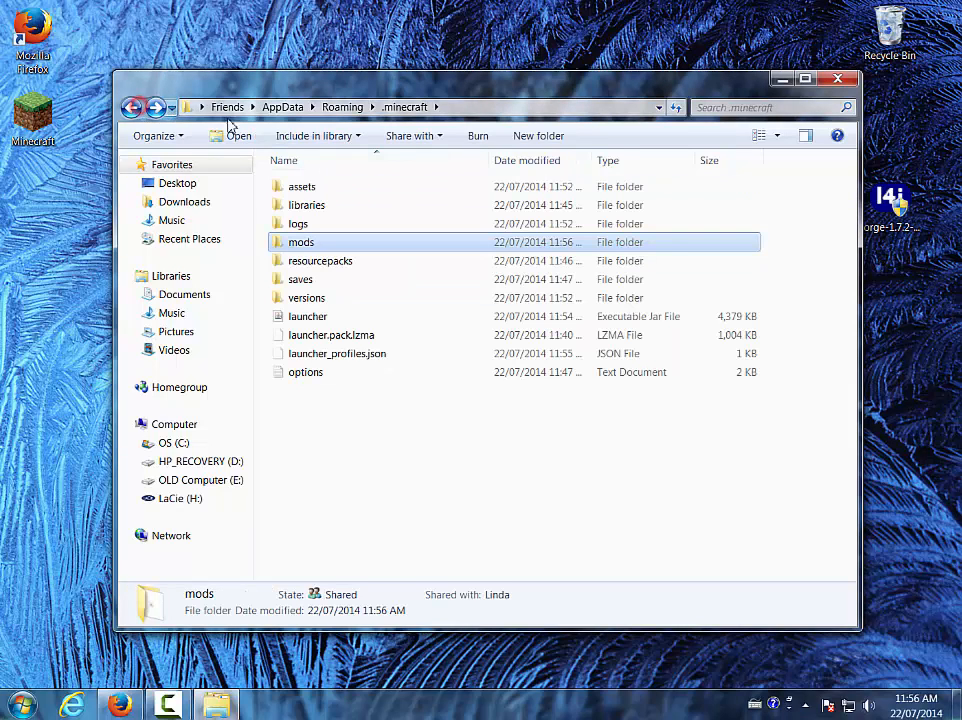
mouse_move(834, 79)
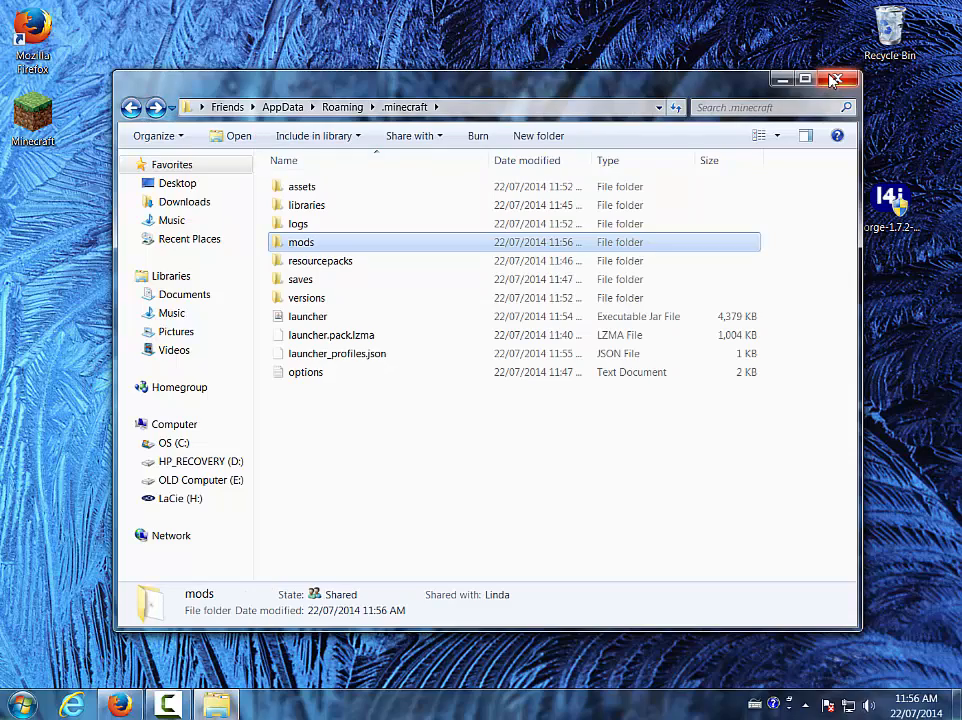
Close the .minecraft window, relaunch Minecraft from the desktop, and close the adf.ly 404 tab.
left_click(833, 79)
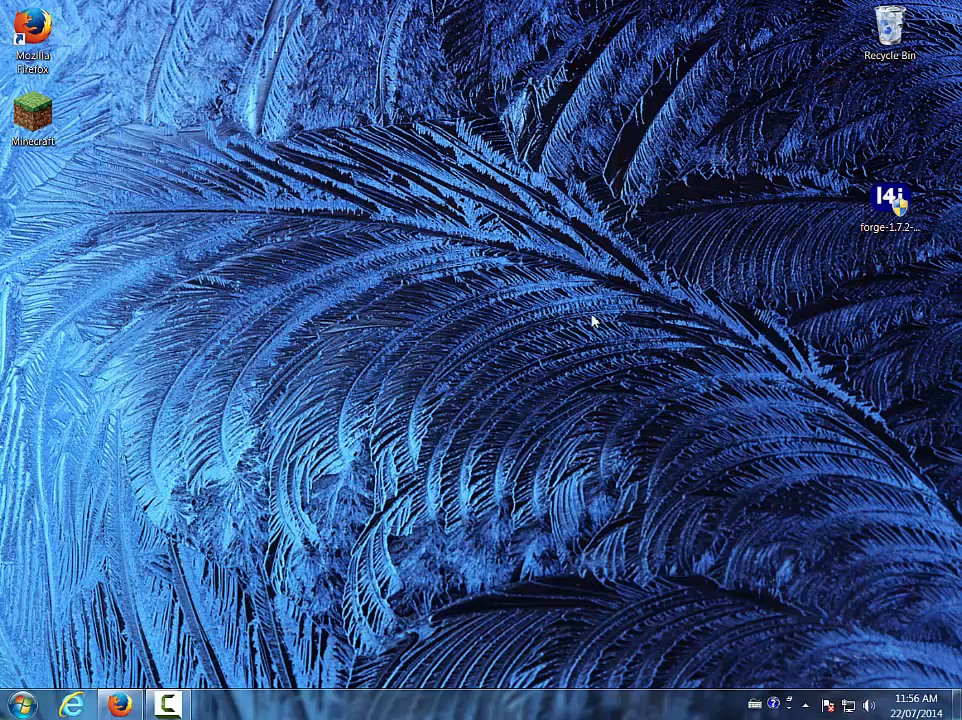
mouse_move(499, 213)
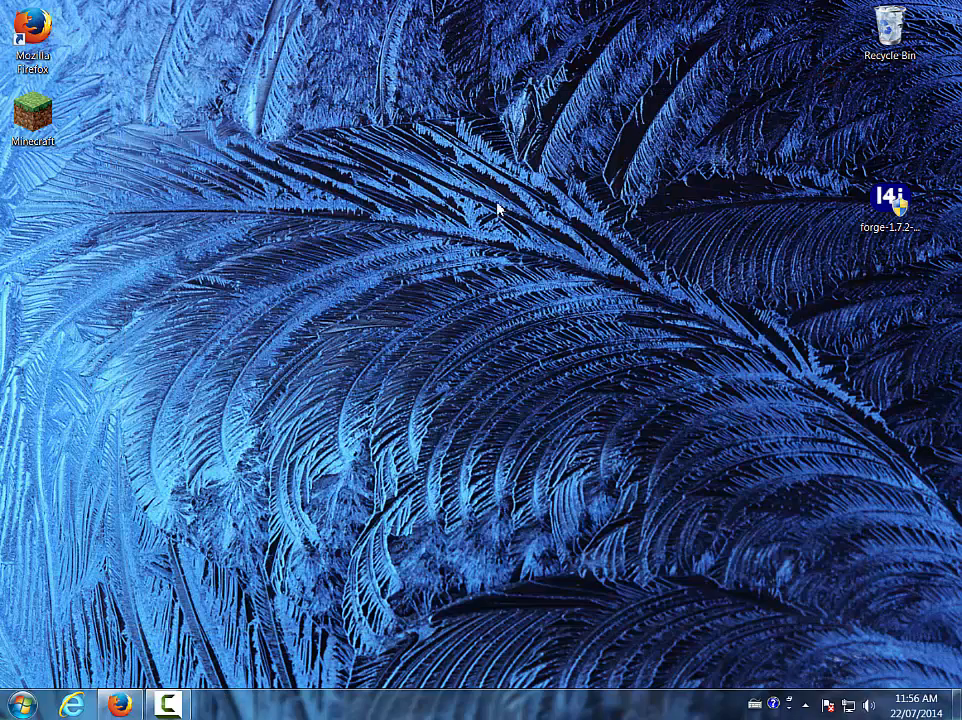
double_click(33, 113)
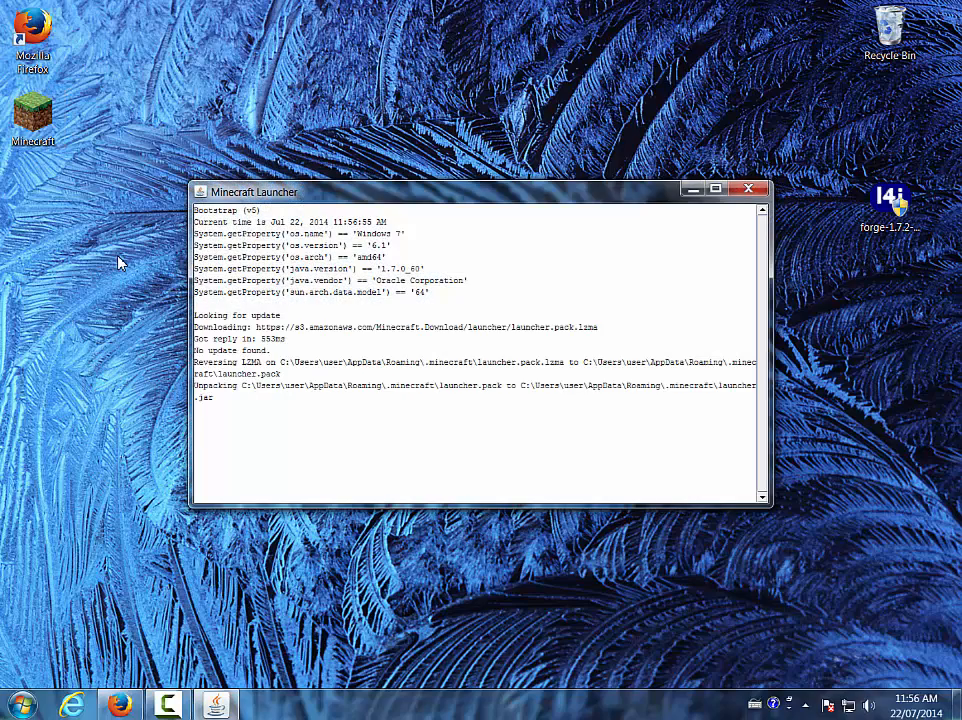
mouse_move(146, 458)
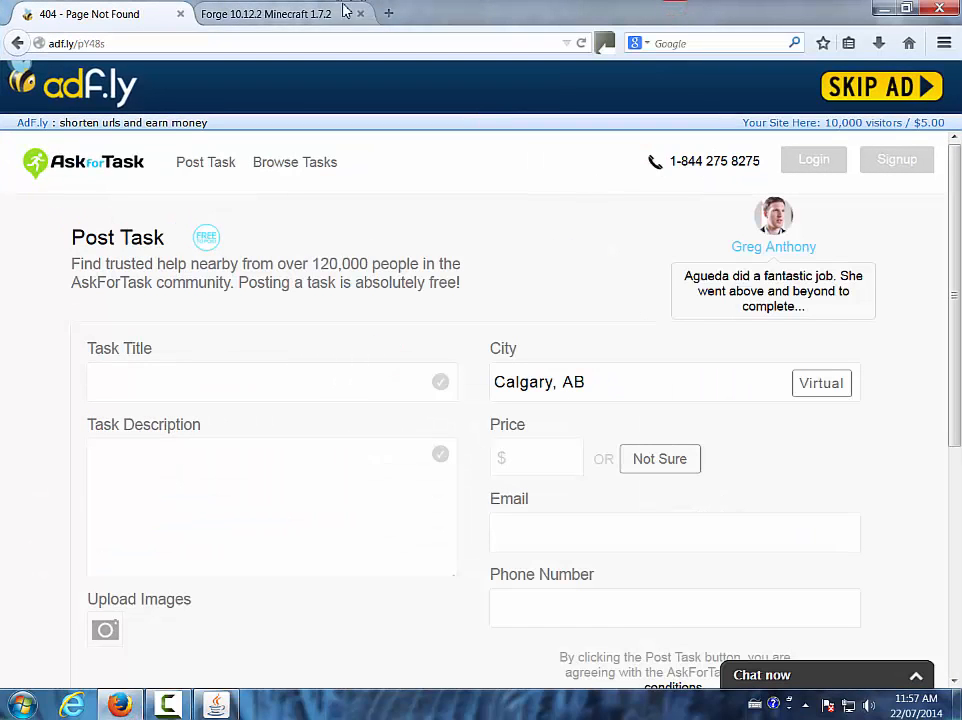
mouse_move(181, 14)
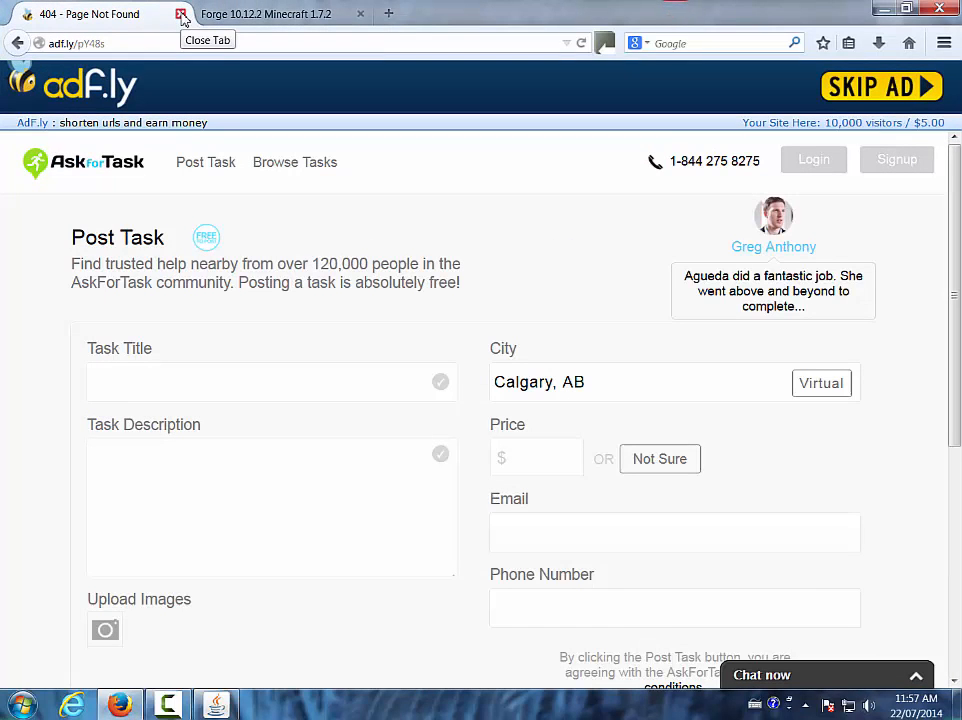
left_click(180, 14)
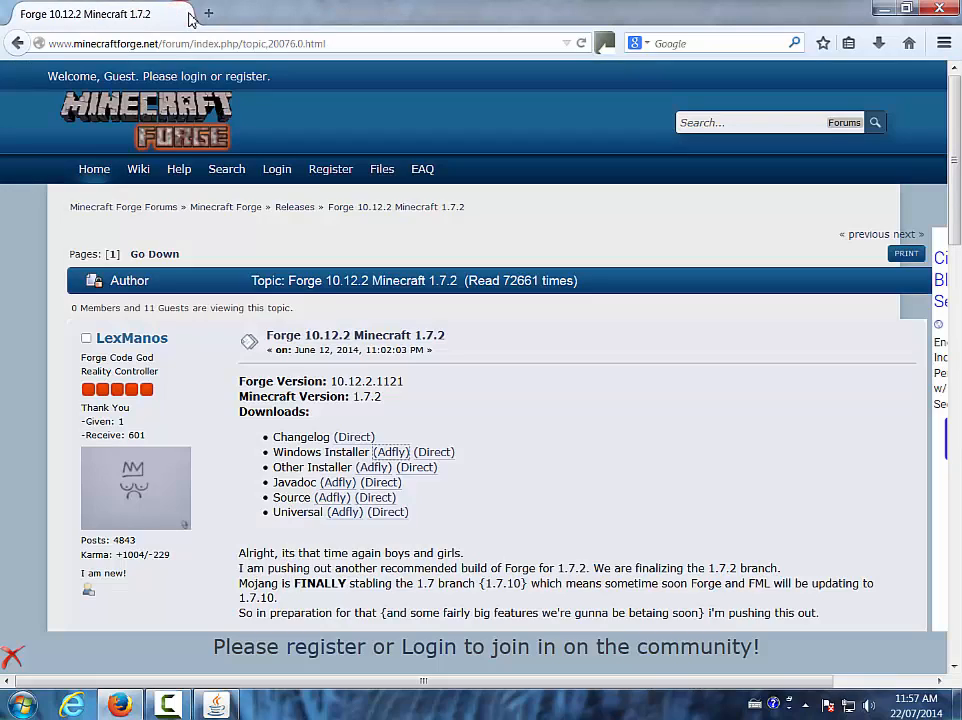
mouse_move(691, 16)
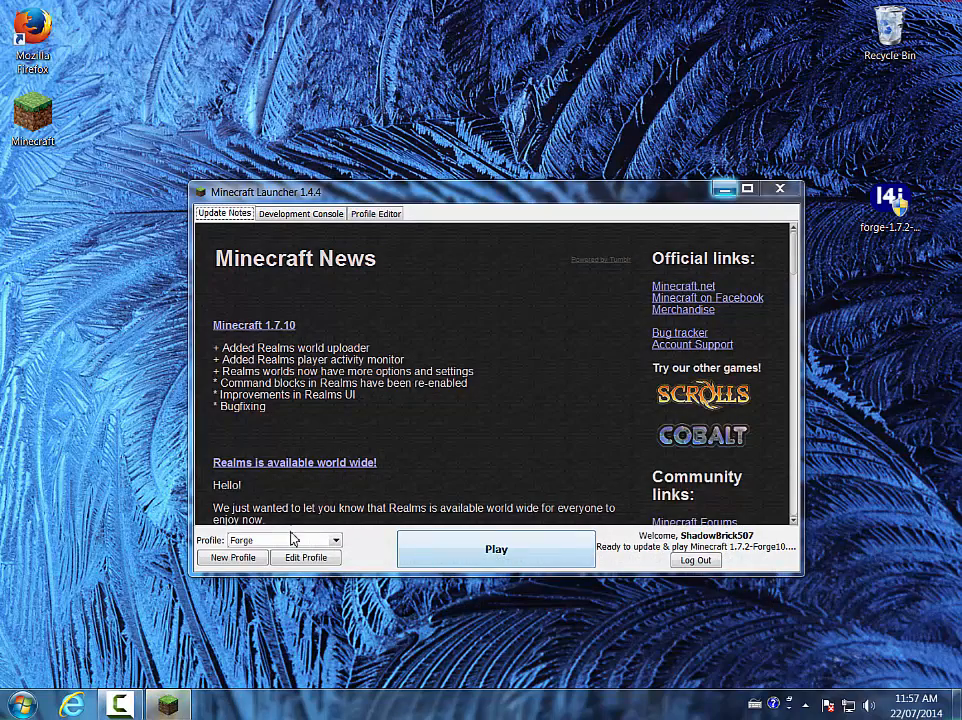
Select the Forge profile and play Minecraft 1.7.2 with Forge 10.12.2.
left_click(496, 549)
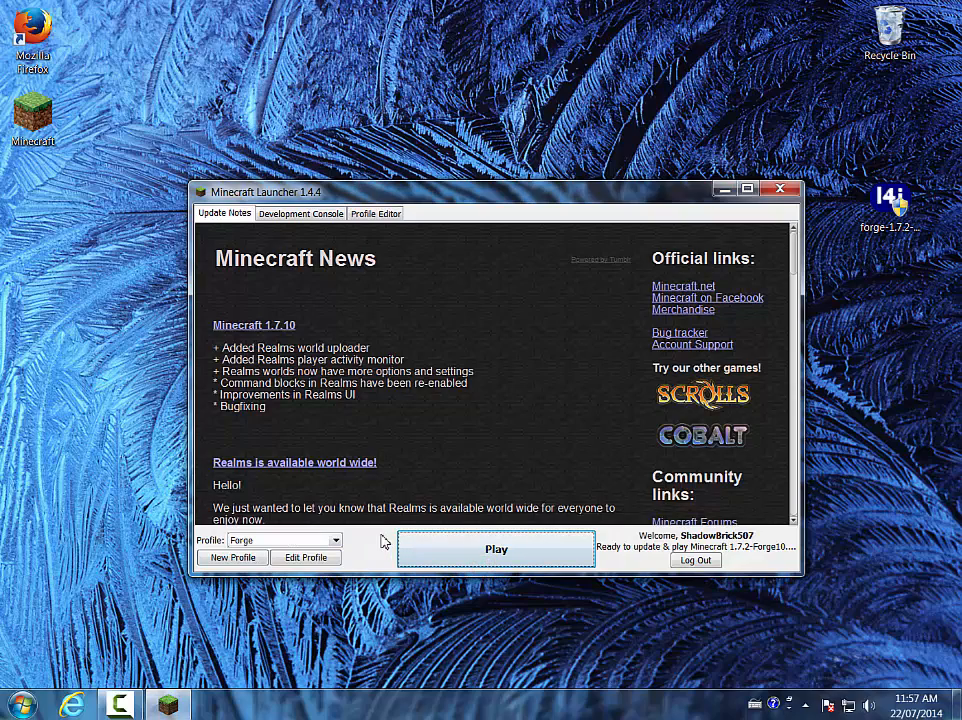
left_click(779, 192)
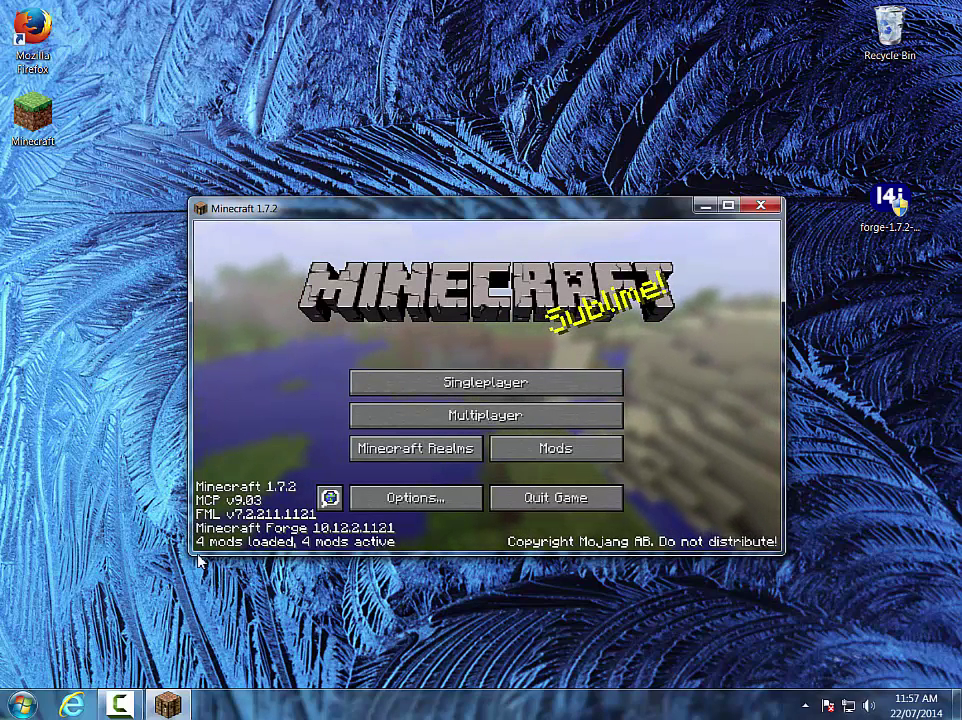
mouse_move(556, 497)
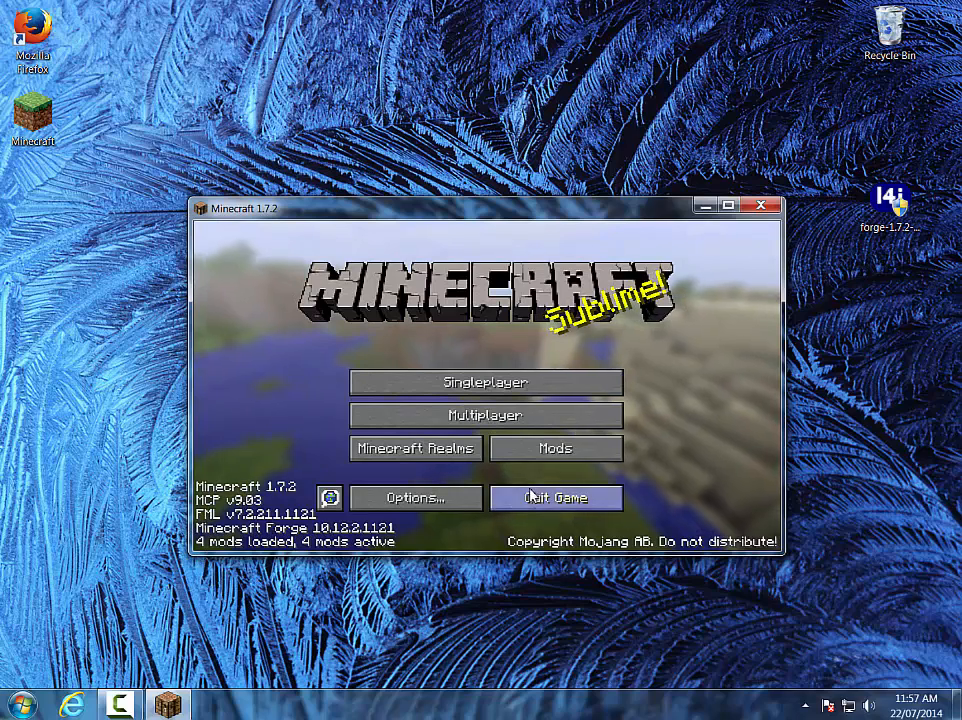
Confirm MrCrayfish's Furniture Mod in the mod list, then load the Poo creative world.
left_click(556, 448)
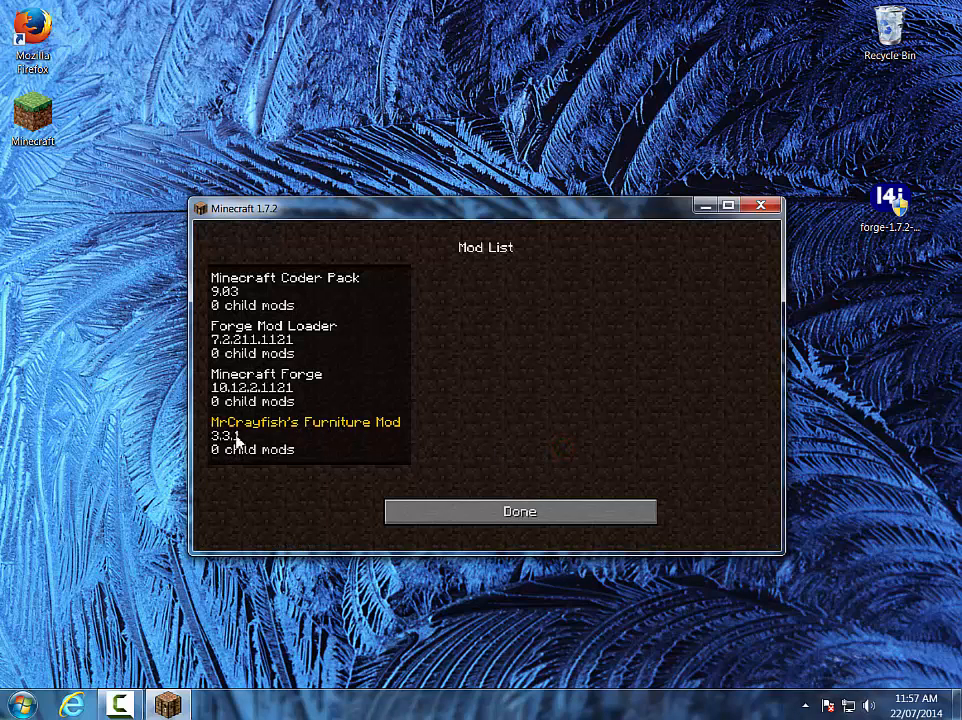
left_click(305, 435)
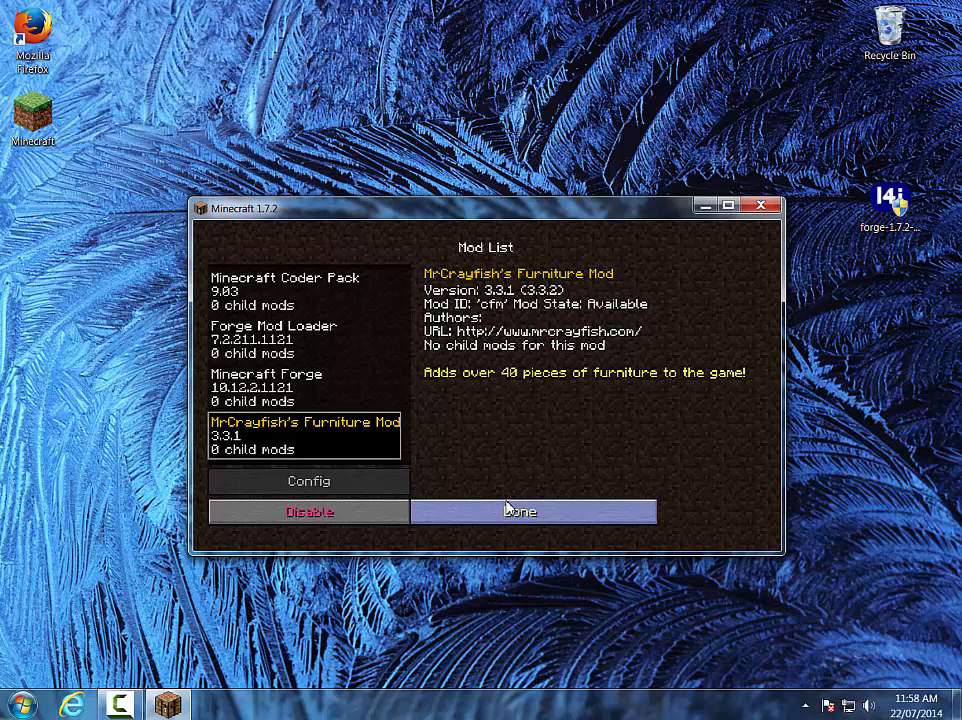
left_click(533, 510)
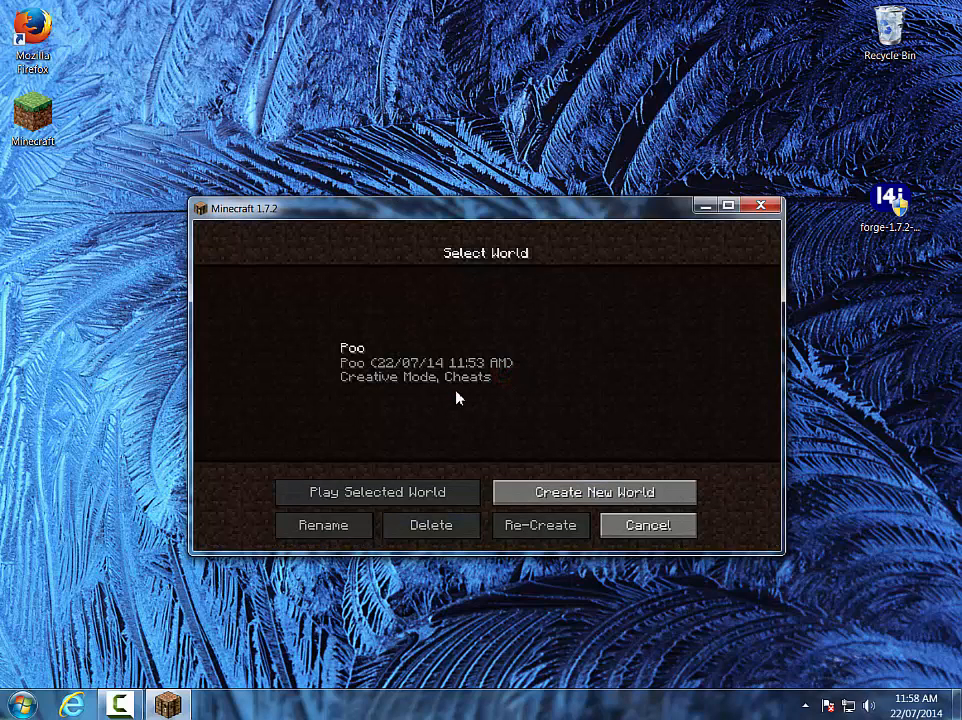
left_click(376, 492)
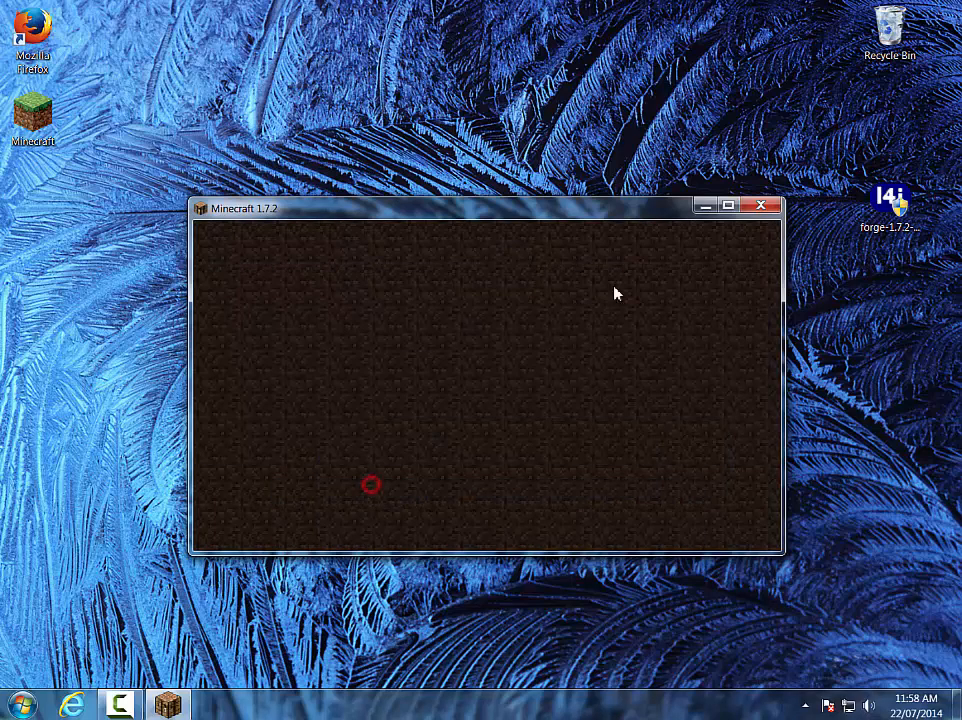
left_click(728, 205)
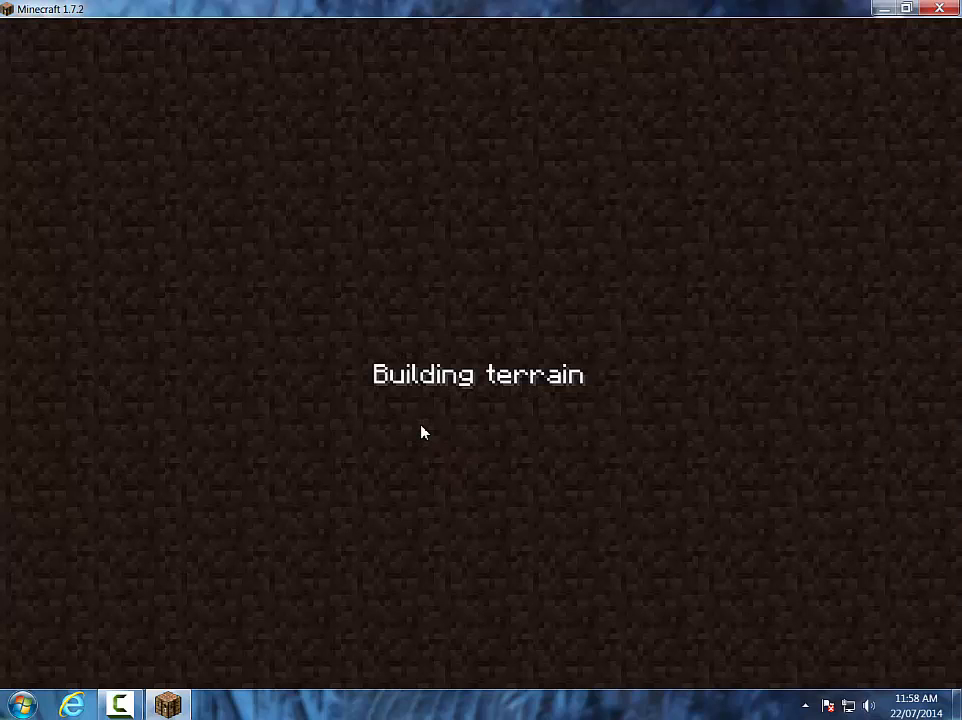
mouse_move(351, 293)
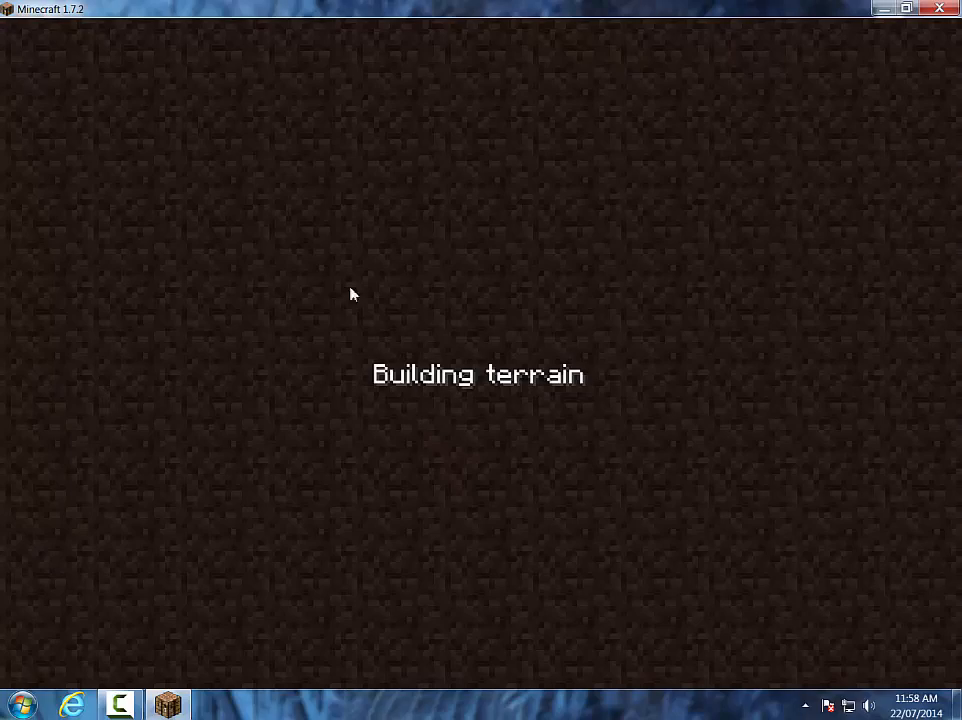
mouse_move(797, 8)
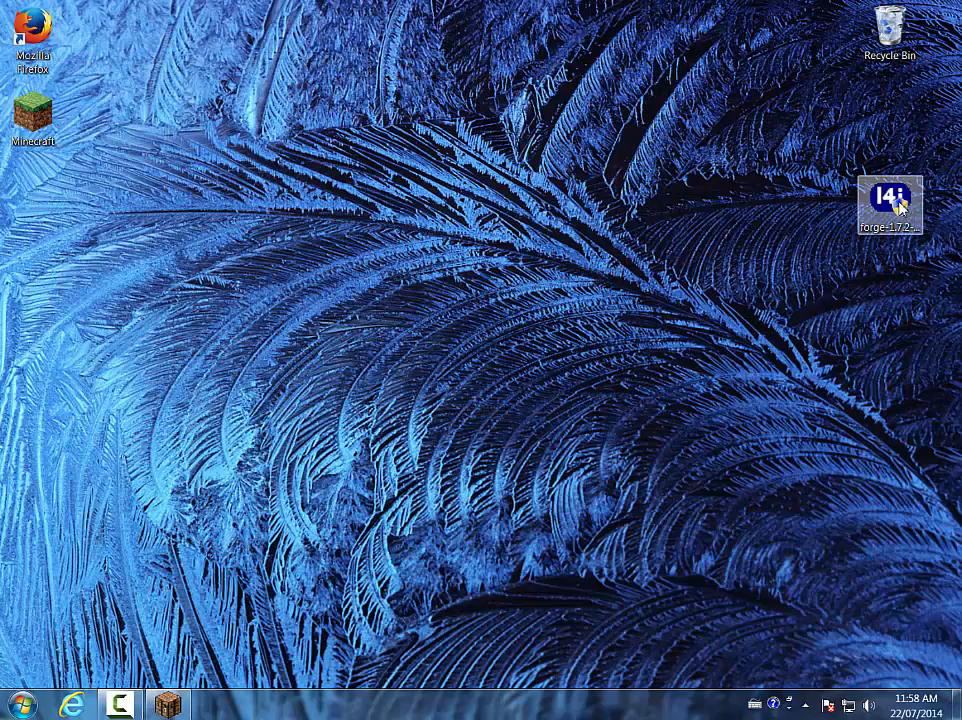
Delete the Forge installer to the Recycle Bin and return to Minecraft.
key("Delete")
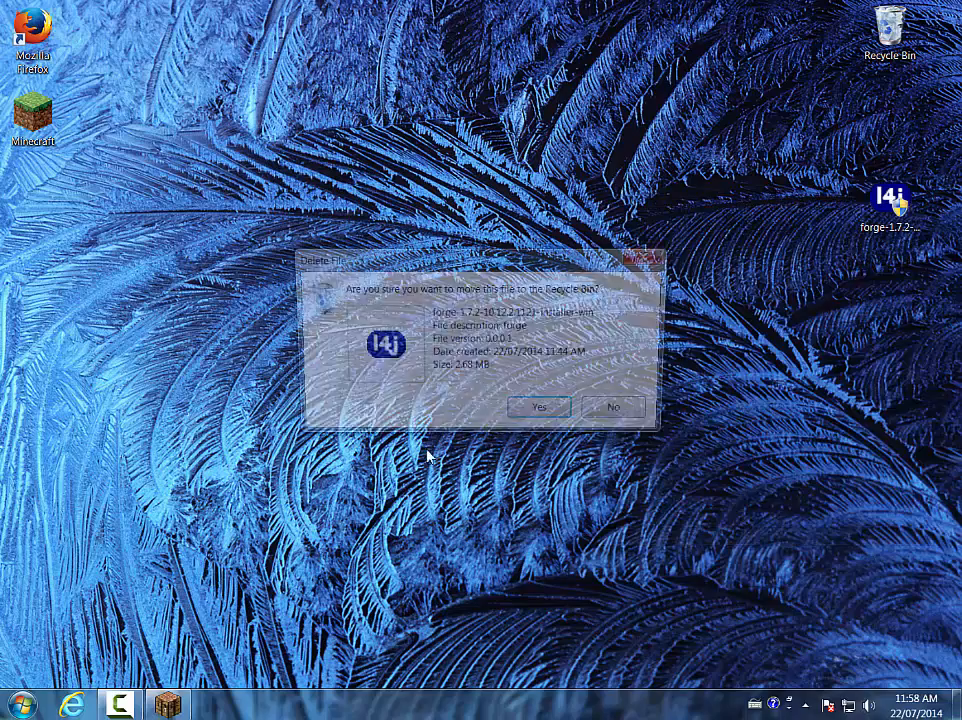
left_click(538, 406)
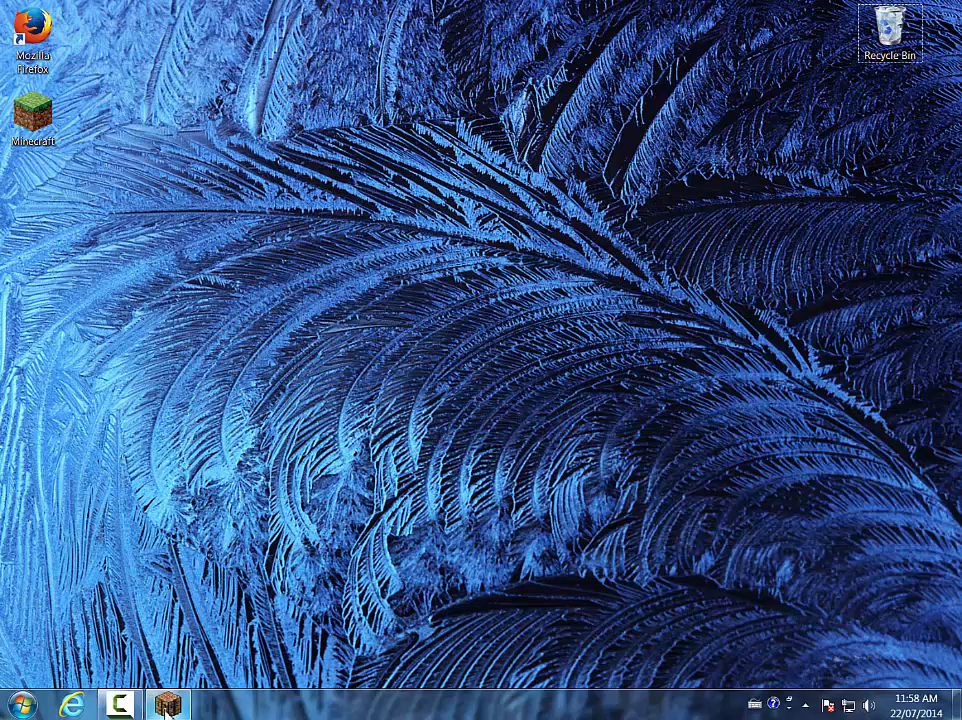
left_click(168, 704)
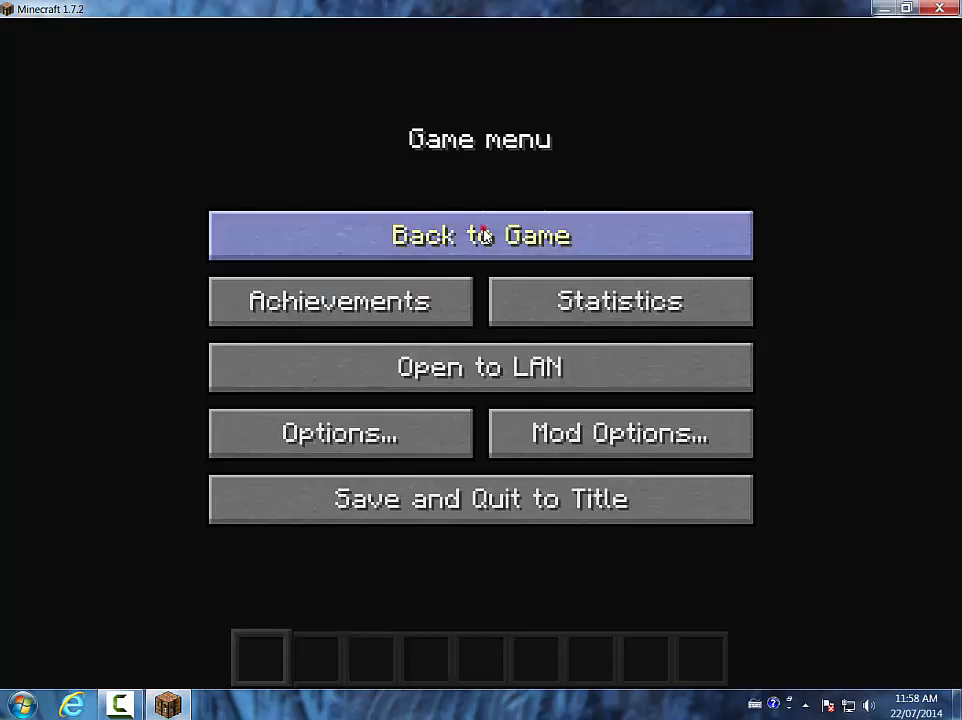
Resume the Poo world and view the Furniture Mod tab on creative inventory page 2.
left_click(482, 234)
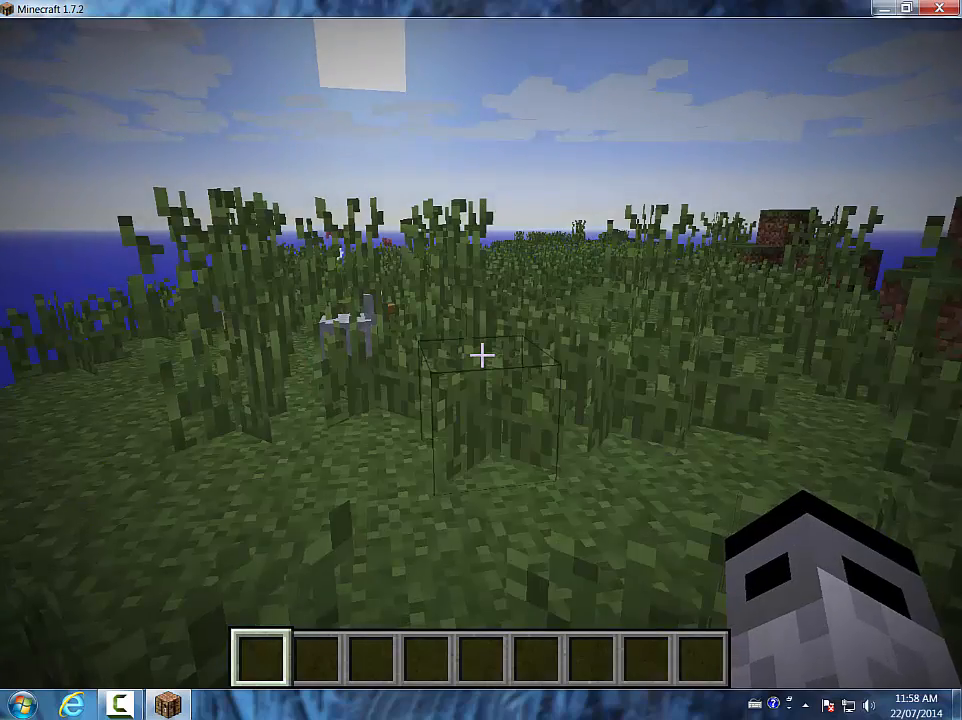
mouse_move(478, 356)
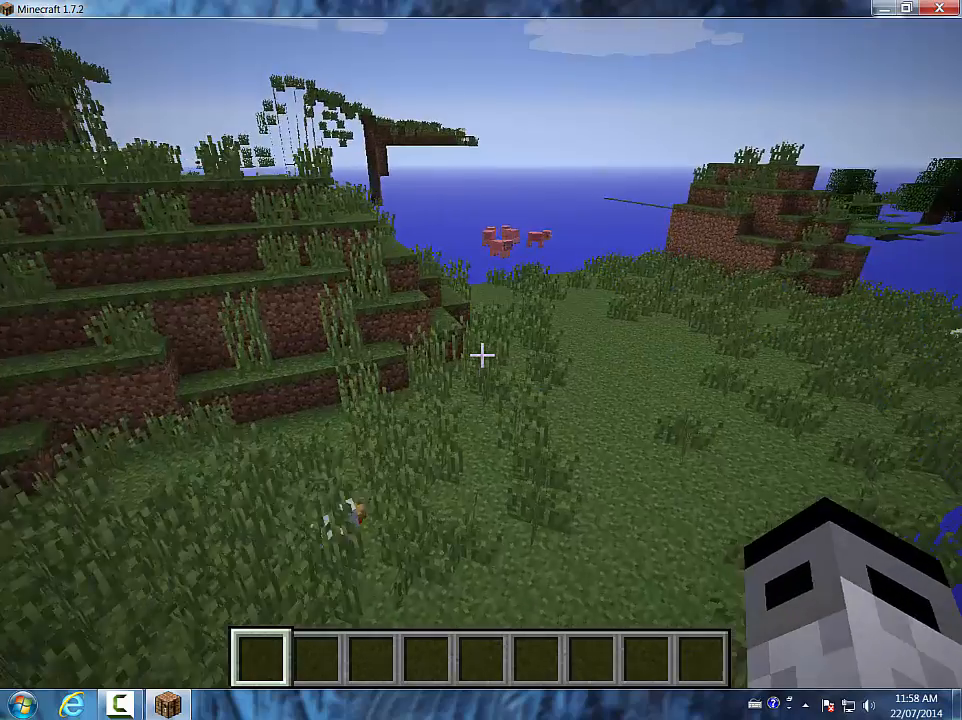
key("e")
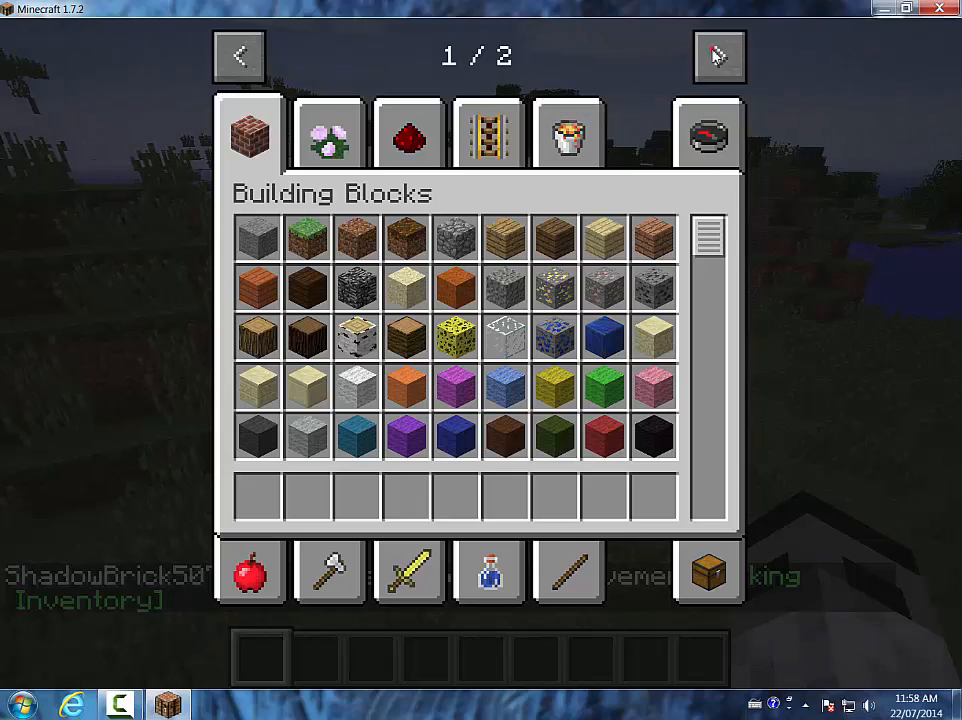
left_click(718, 57)
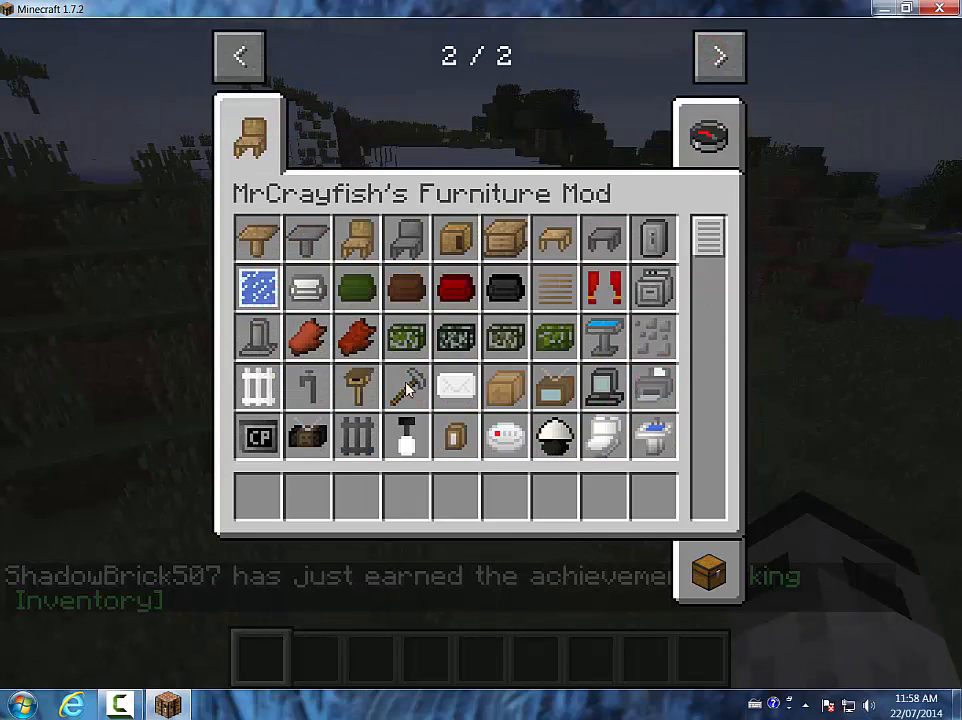
key("Escape")
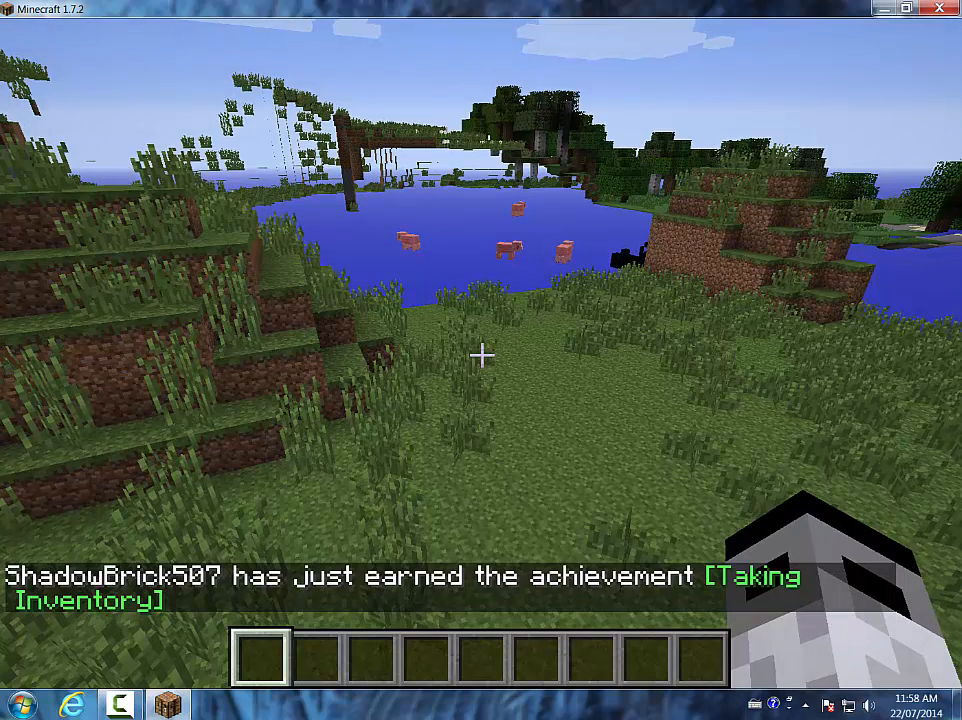